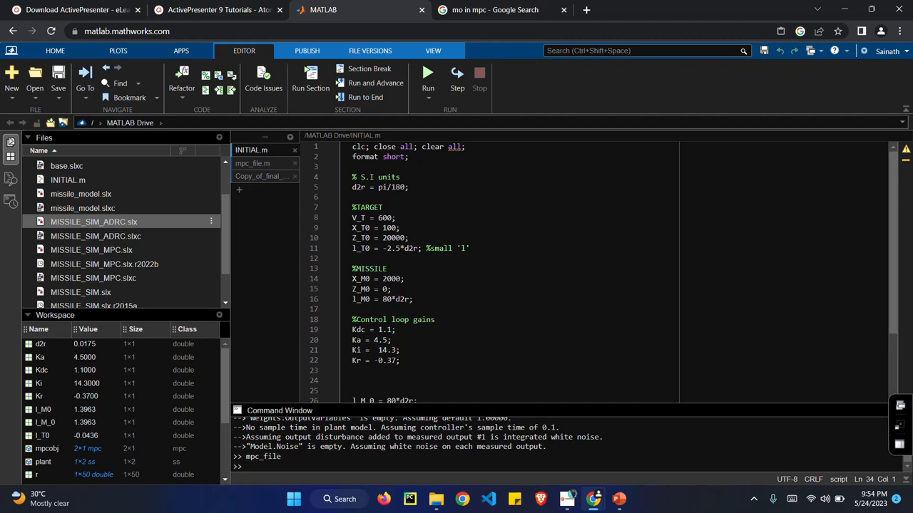
- Run the INITIAL.m setup script from the Editor
{"action": "left_click", "coordinate": [444, 210]}
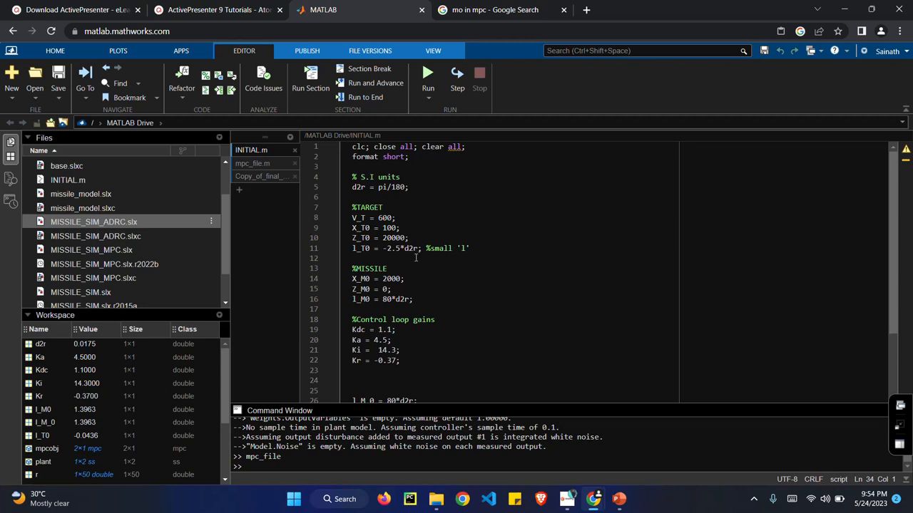
{"action": "mouse_move", "coordinate": [421, 310]}
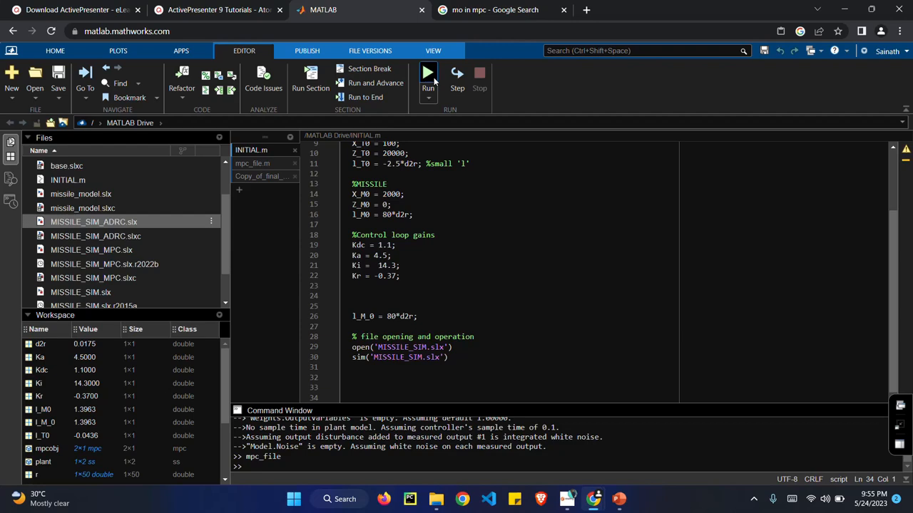
{"action": "left_click", "coordinate": [427, 79]}
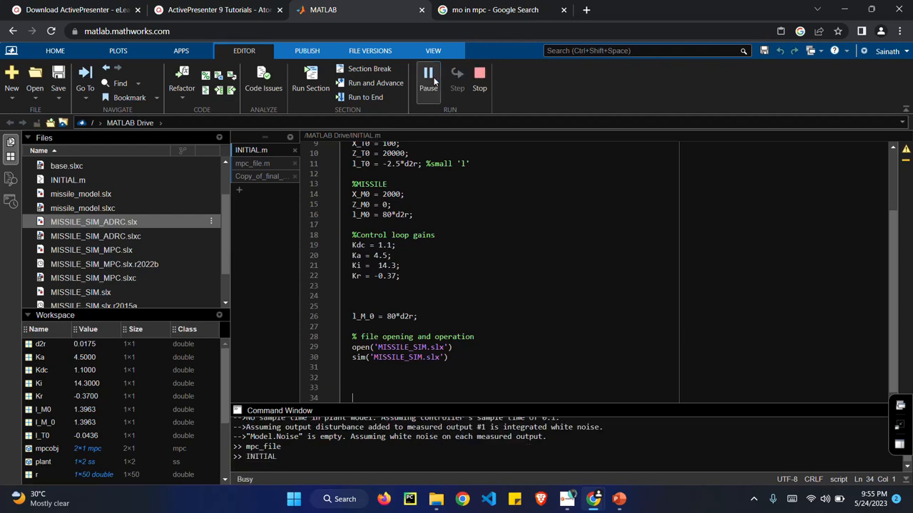
{"action": "left_click", "coordinate": [428, 75]}
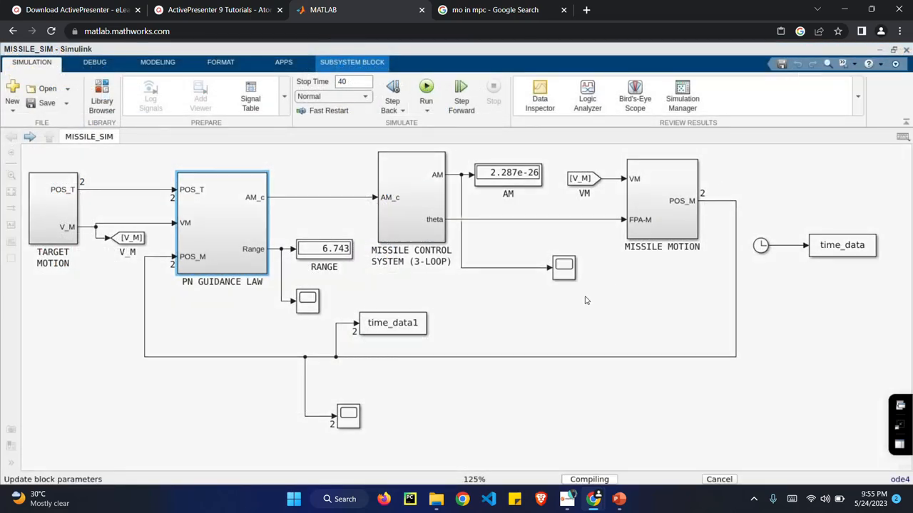
- Simulate MISSILE_SIM (RANGE 6.743), then select the PN GUIDANCE LAW and MISSILE CONTROL SYSTEM blocks
{"action": "left_click", "coordinate": [425, 90]}
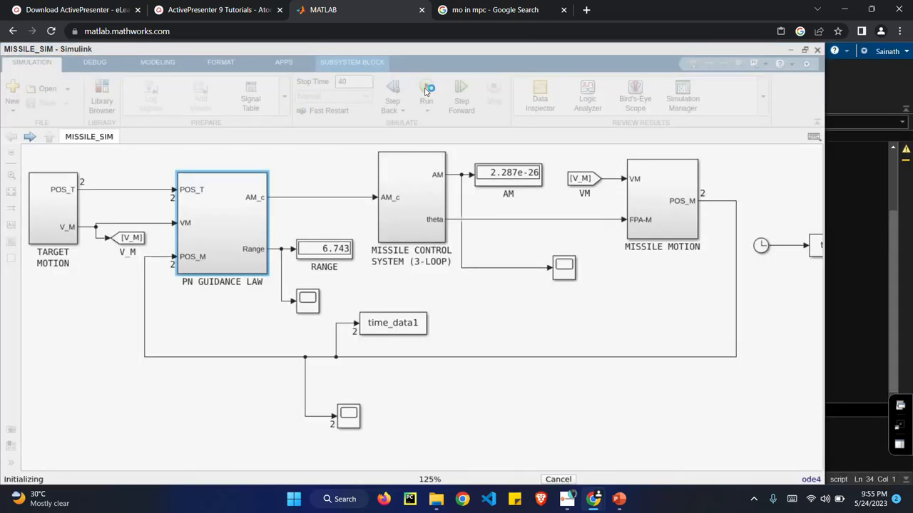
{"action": "left_click", "coordinate": [426, 87]}
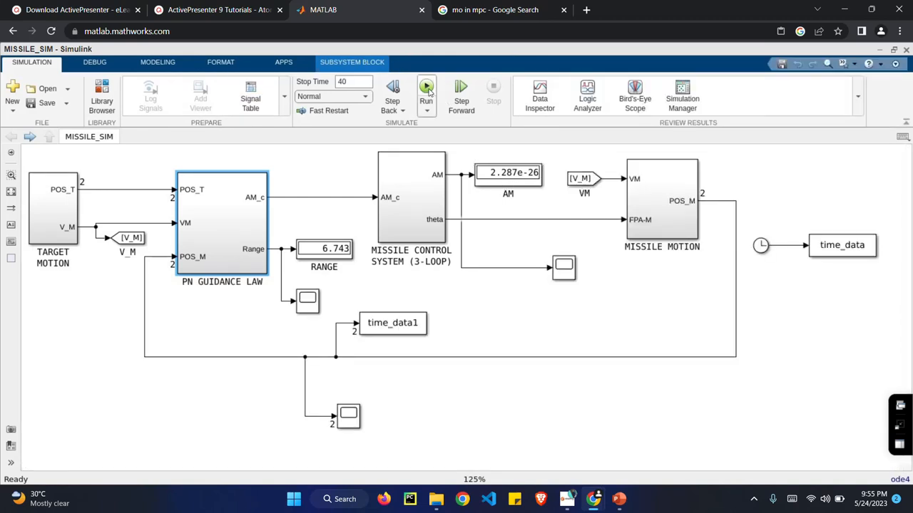
{"action": "left_click", "coordinate": [426, 87]}
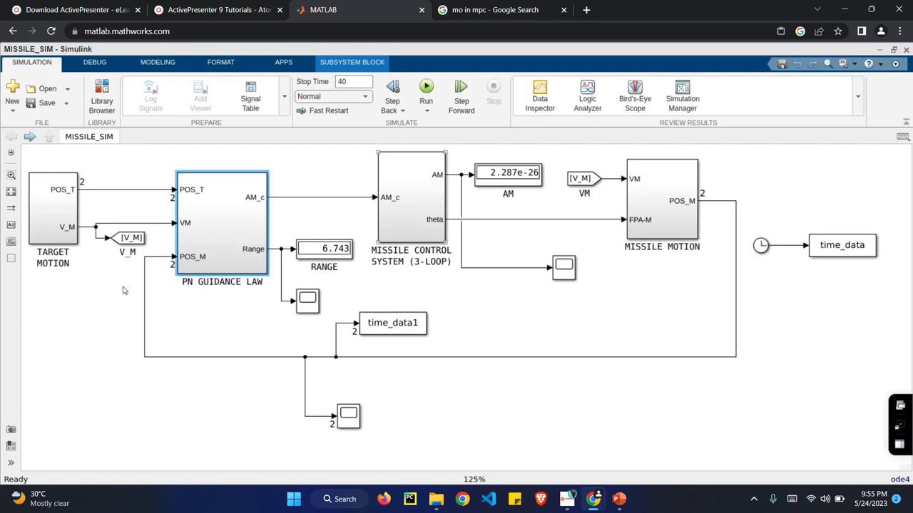
{"action": "mouse_move", "coordinate": [64, 286]}
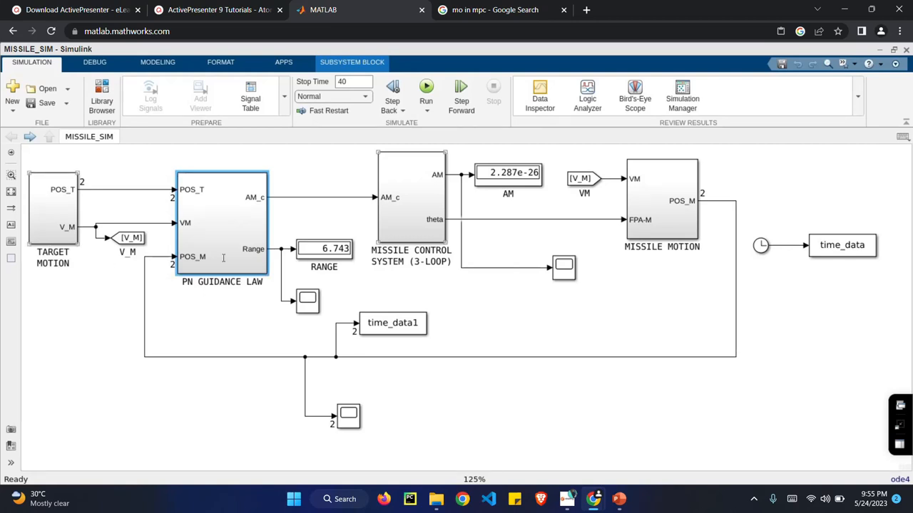
{"action": "left_click", "coordinate": [221, 221]}
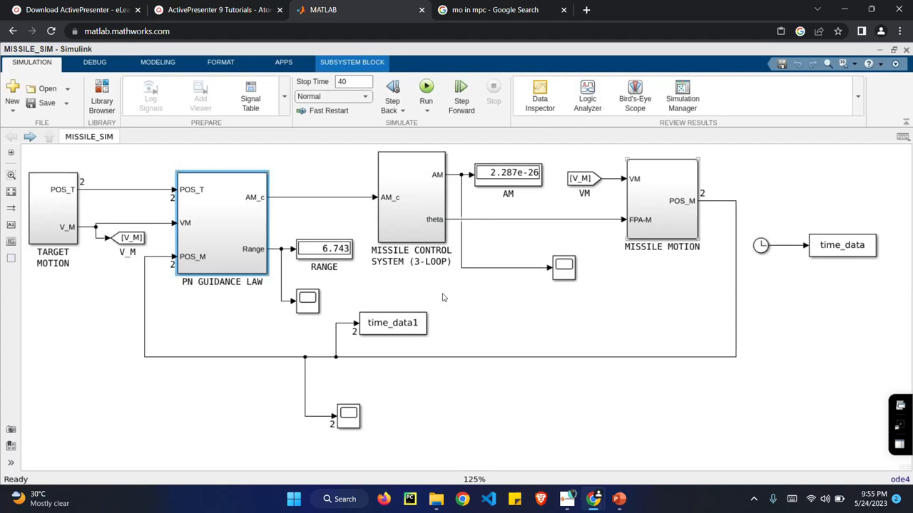
{"action": "mouse_move", "coordinate": [416, 220]}
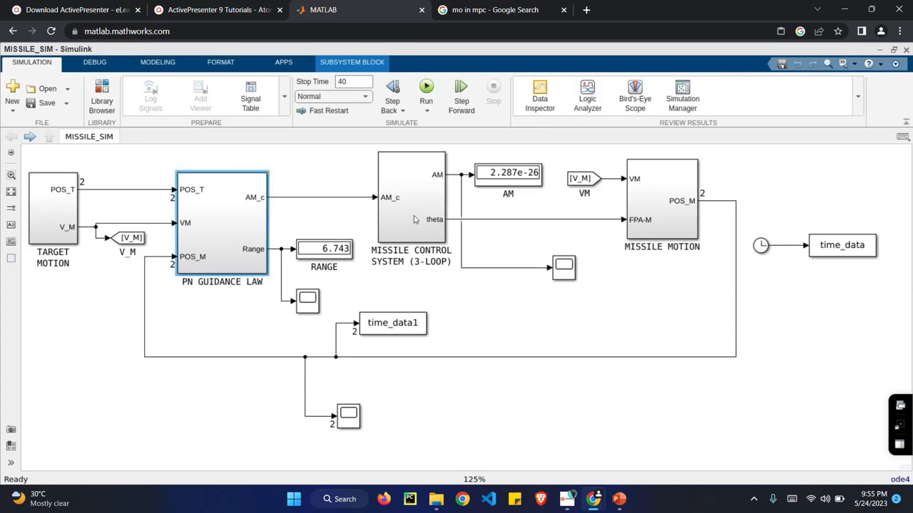
{"action": "left_click", "coordinate": [411, 197]}
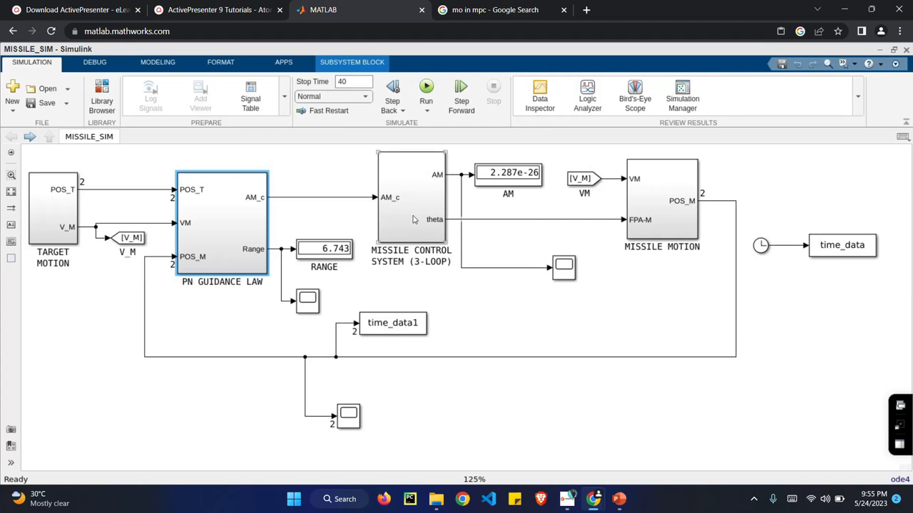
- Open the MISSILE CONTROL SYSTEM subsystem and inspect the AM_c port, G2 transfer function and Kr gain
{"action": "double_click", "coordinate": [410, 196]}
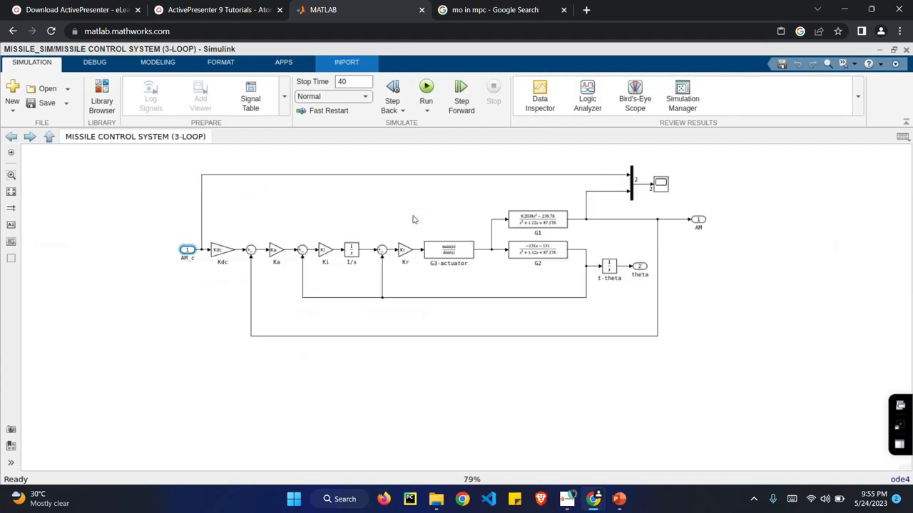
{"action": "mouse_move", "coordinate": [324, 286]}
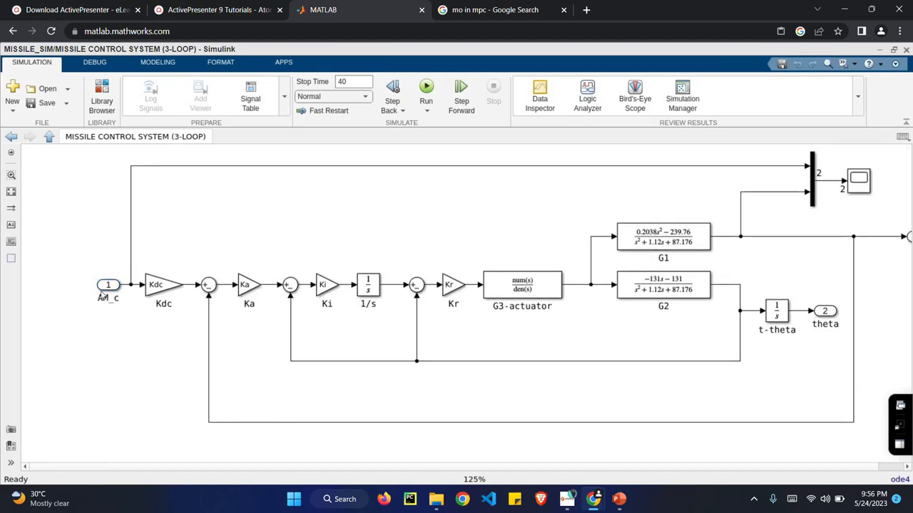
{"action": "left_click", "coordinate": [107, 284]}
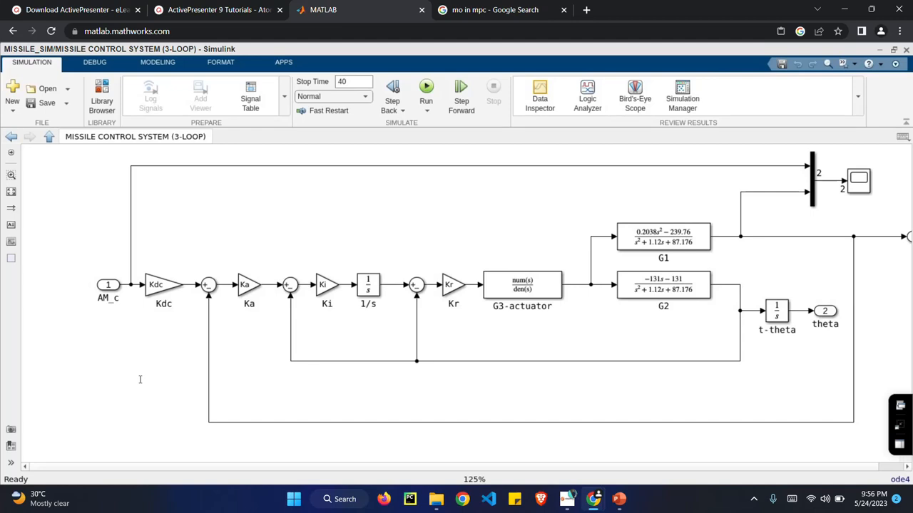
{"action": "mouse_move", "coordinate": [78, 292]}
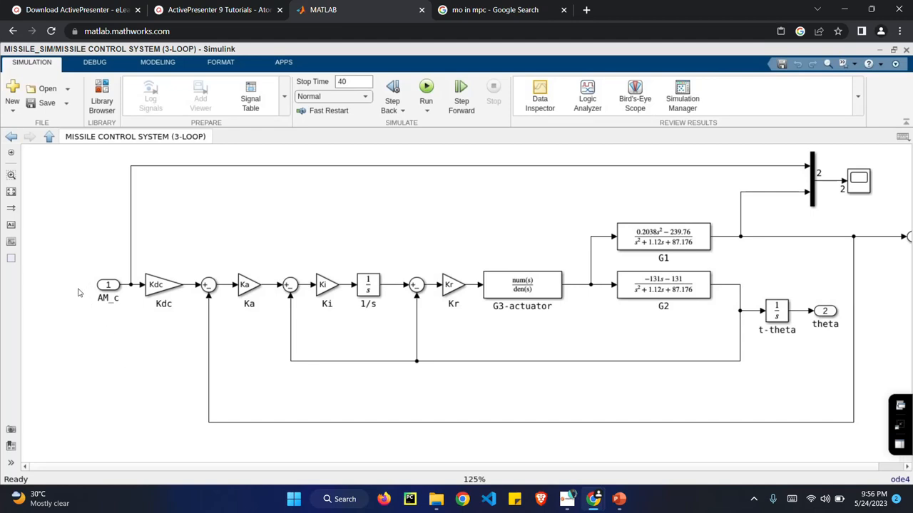
{"action": "mouse_move", "coordinate": [102, 298]}
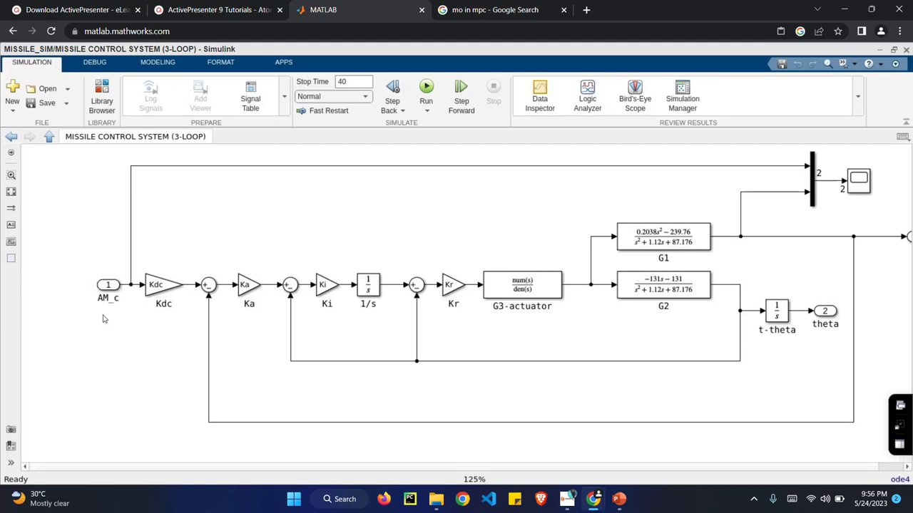
{"action": "mouse_move", "coordinate": [390, 321]}
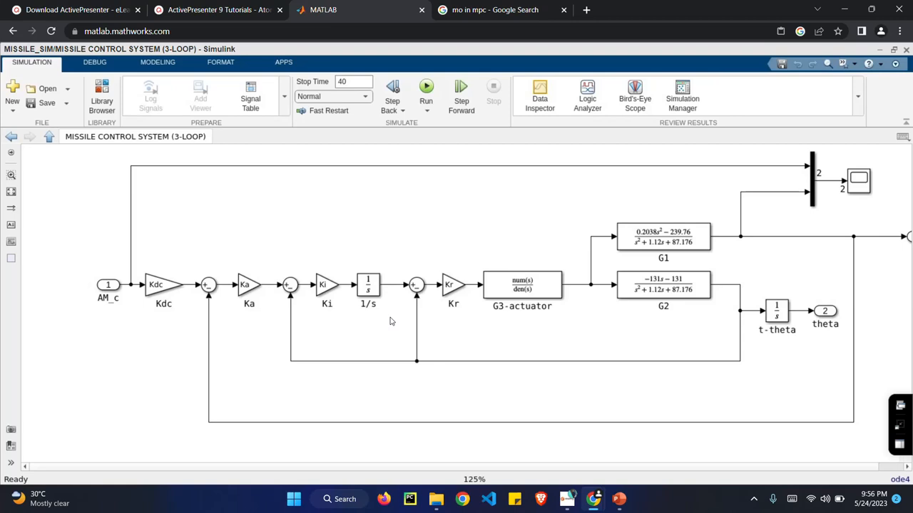
{"action": "left_click", "coordinate": [522, 286]}
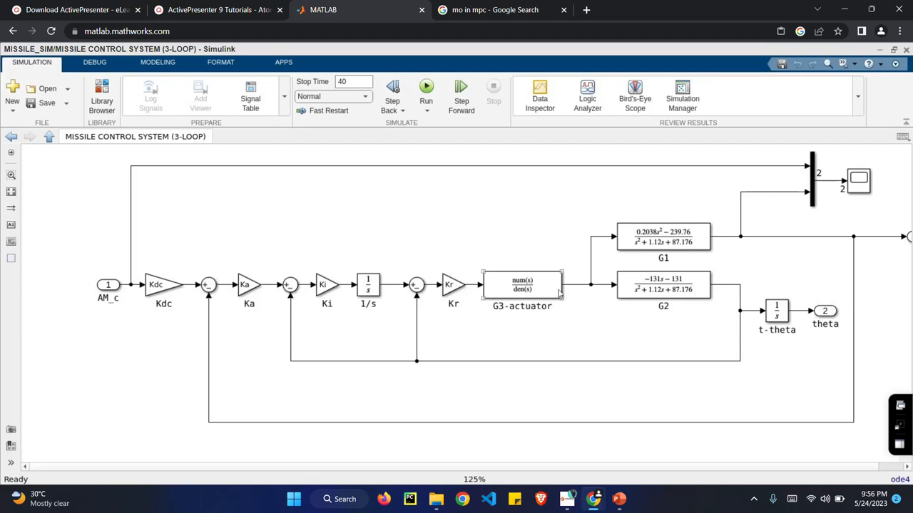
{"action": "mouse_move", "coordinate": [557, 292]}
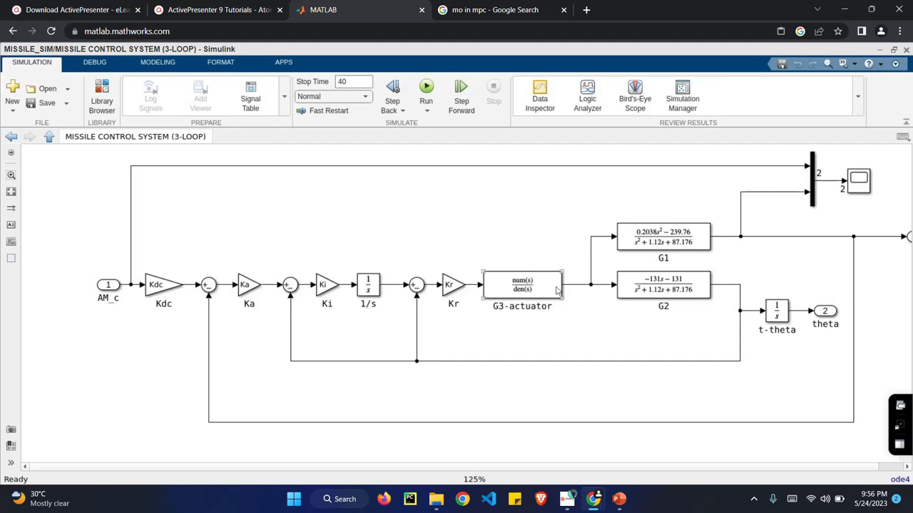
{"action": "mouse_move", "coordinate": [662, 289]}
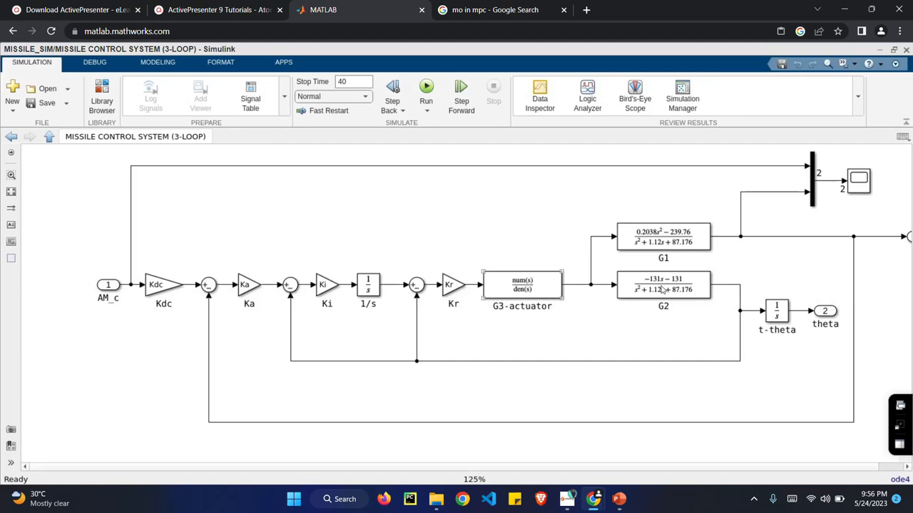
{"action": "left_click", "coordinate": [663, 284]}
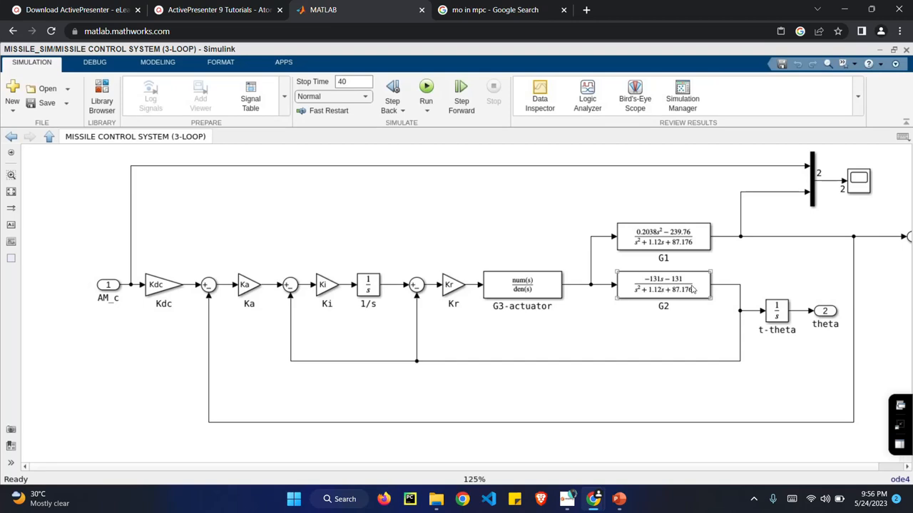
{"action": "mouse_move", "coordinate": [505, 365]}
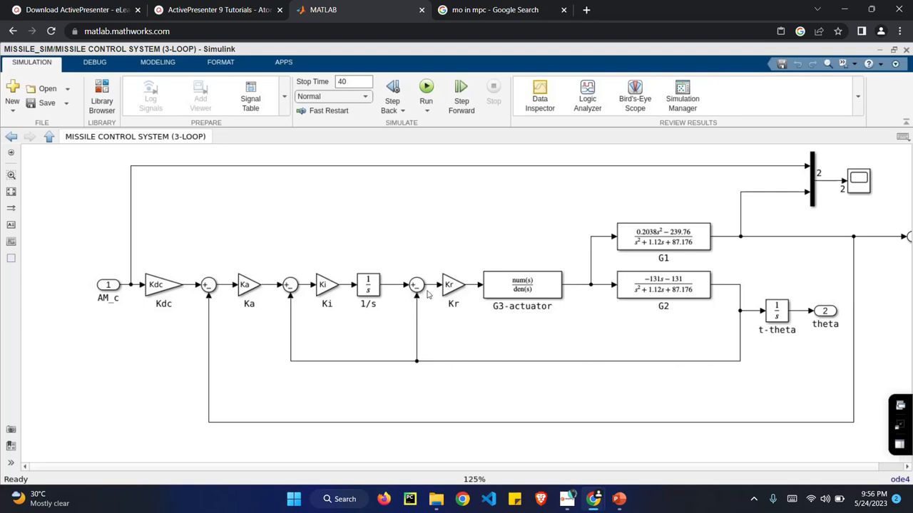
{"action": "left_click", "coordinate": [453, 285]}
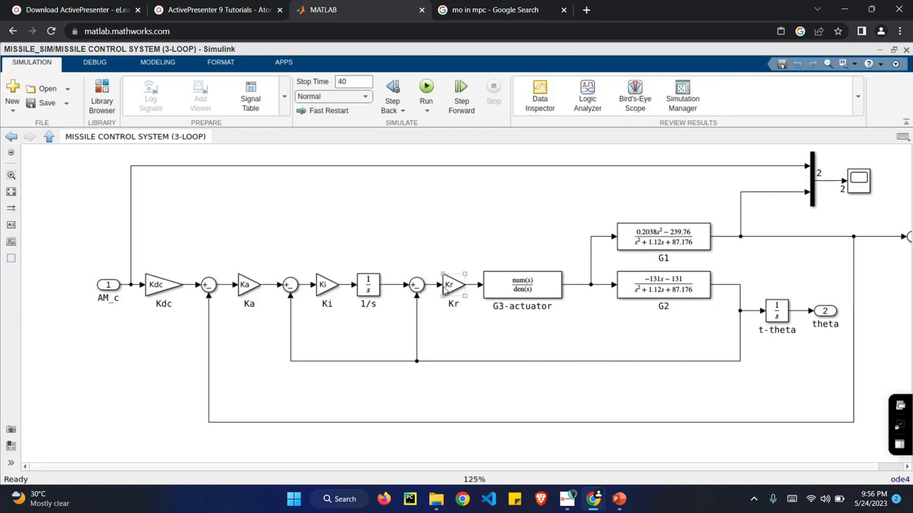
{"action": "mouse_move", "coordinate": [697, 290]}
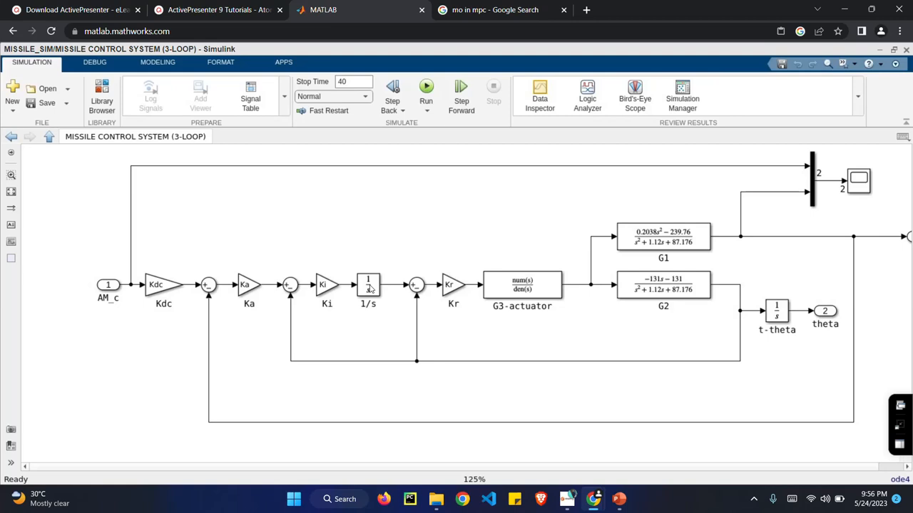
{"action": "mouse_move", "coordinate": [633, 235]}
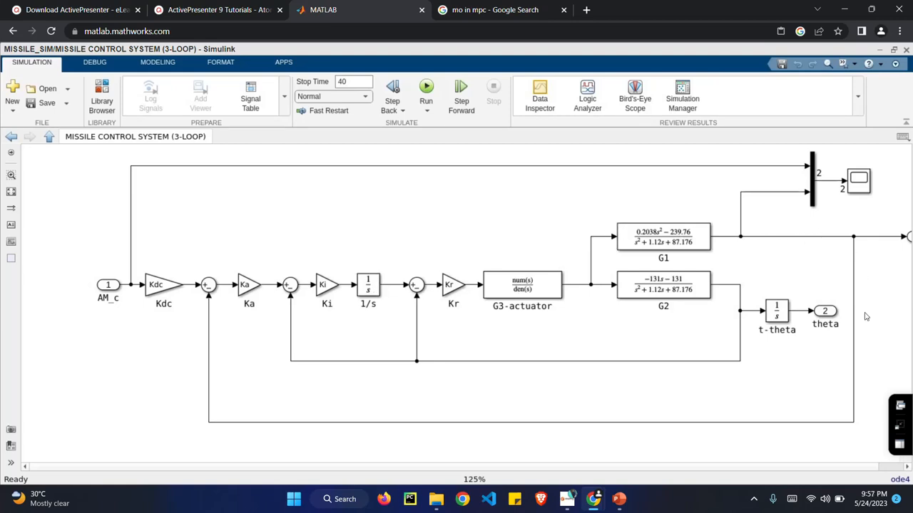
{"action": "mouse_move", "coordinate": [461, 407]}
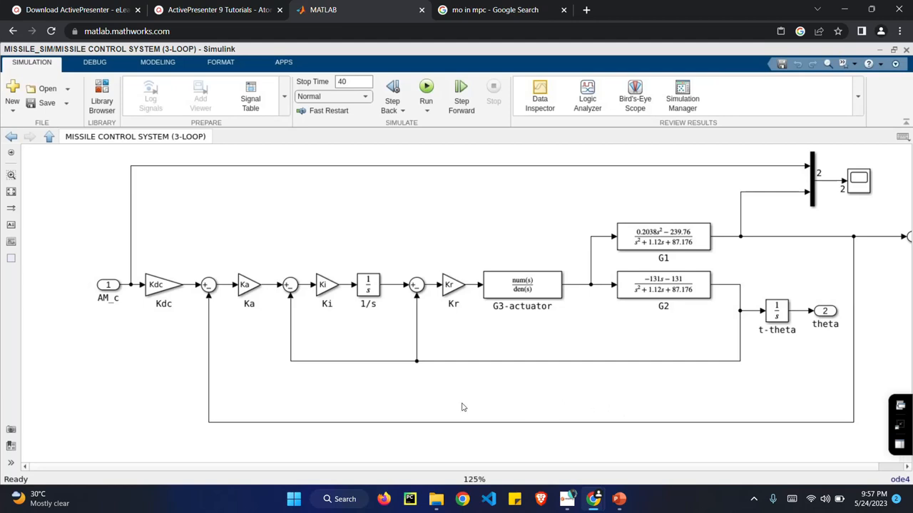
{"action": "mouse_move", "coordinate": [597, 226]}
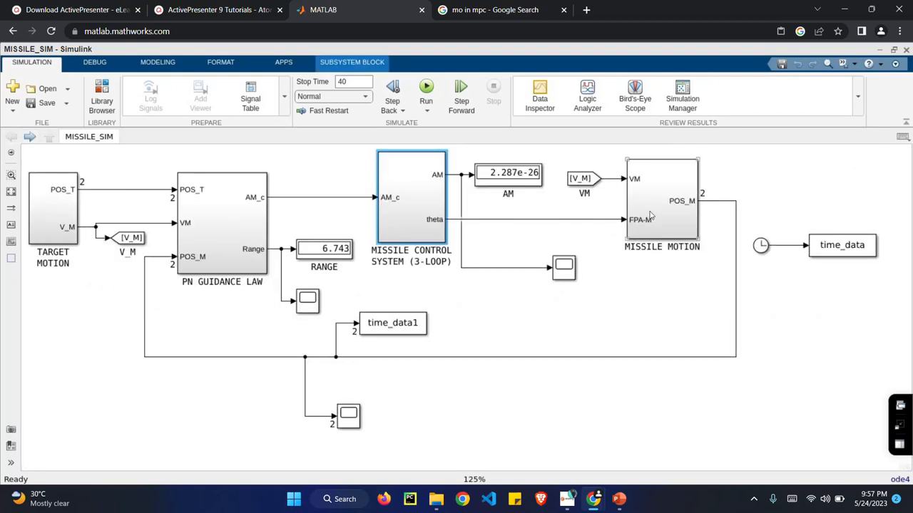
- Open the MISSILE MOTION subsystem to view the VM·cos and VM·sin integration into POS_M
{"action": "double_click", "coordinate": [661, 203]}
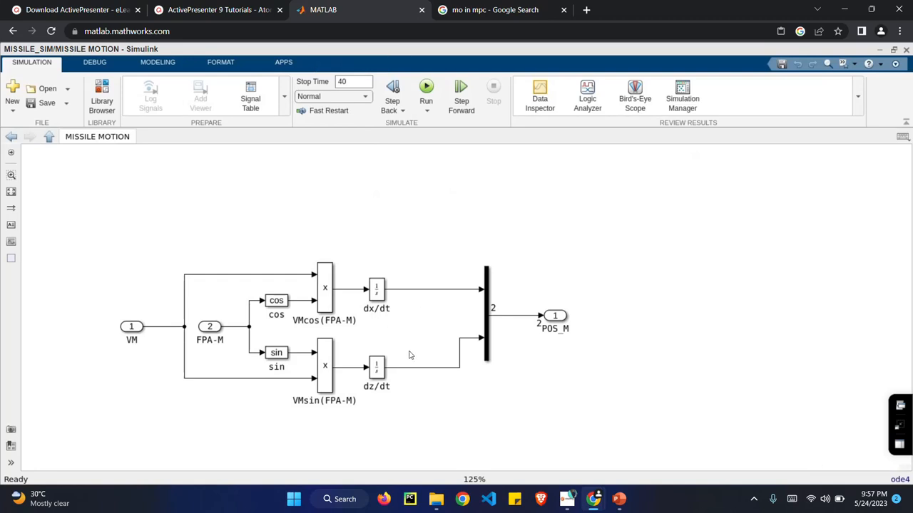
{"action": "mouse_move", "coordinate": [457, 335]}
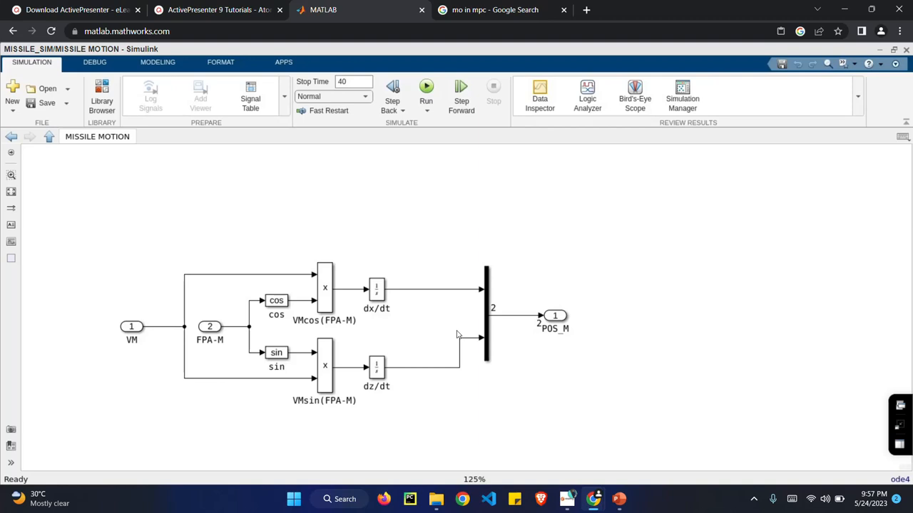
{"action": "mouse_move", "coordinate": [365, 335]}
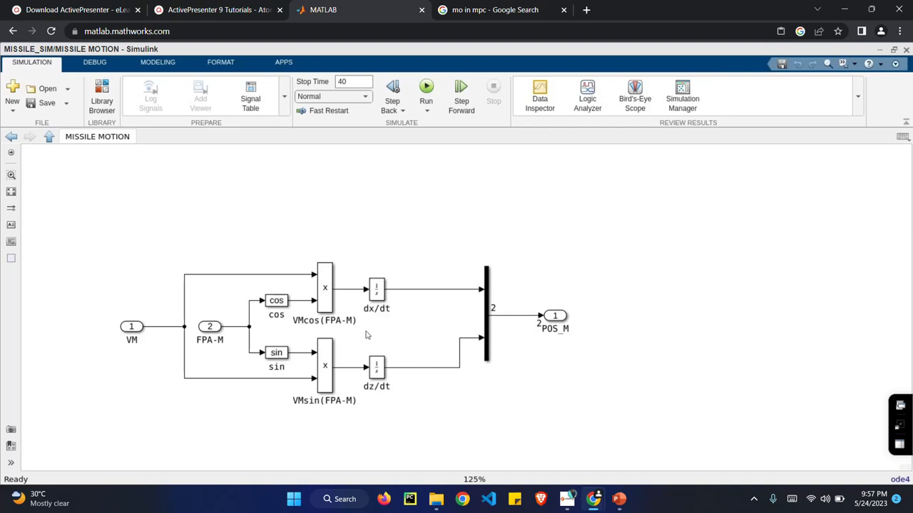
{"action": "mouse_move", "coordinate": [308, 328]}
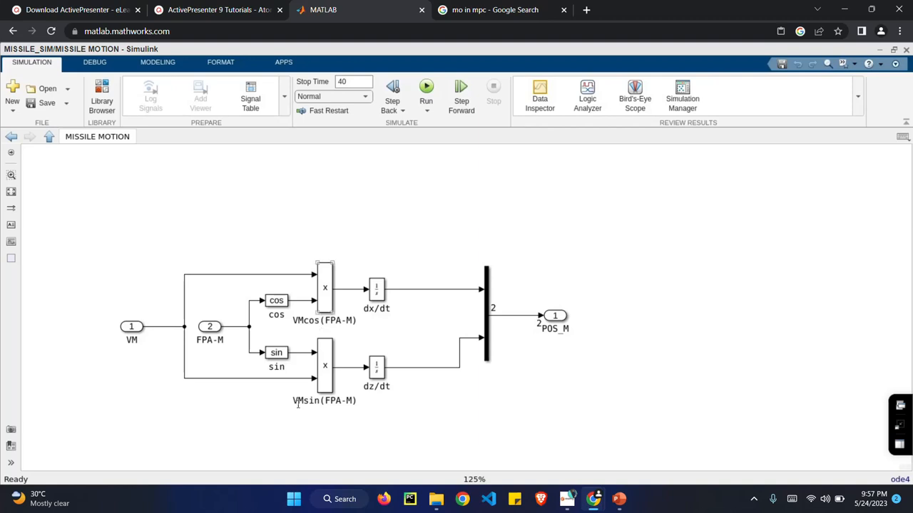
{"action": "mouse_move", "coordinate": [222, 387]}
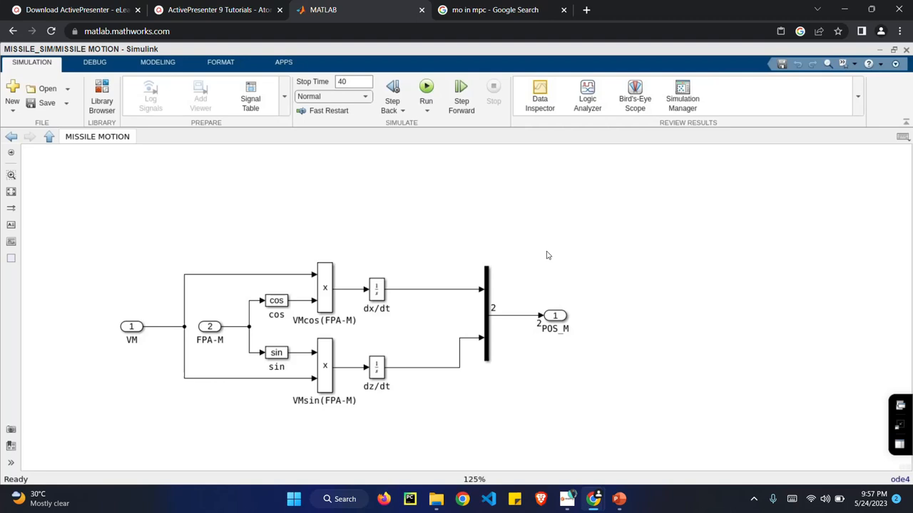
{"action": "mouse_move", "coordinate": [163, 353]}
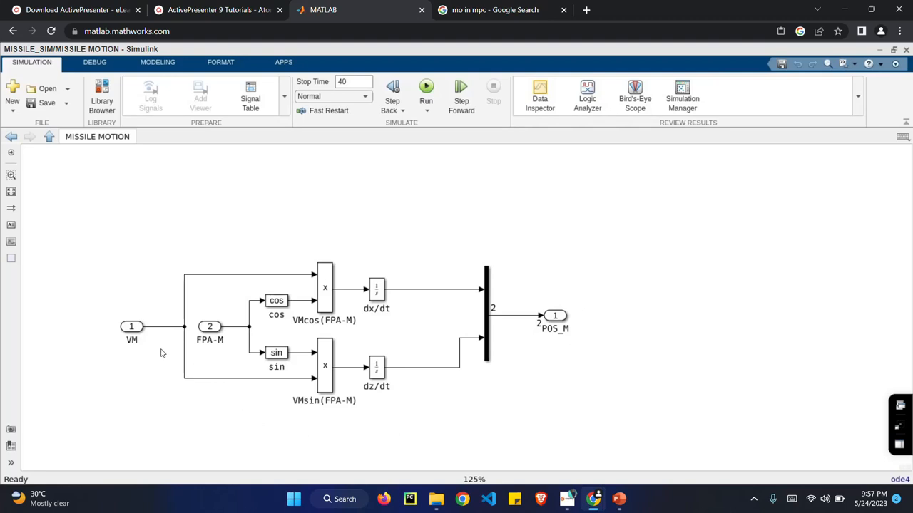
{"action": "mouse_move", "coordinate": [170, 345]}
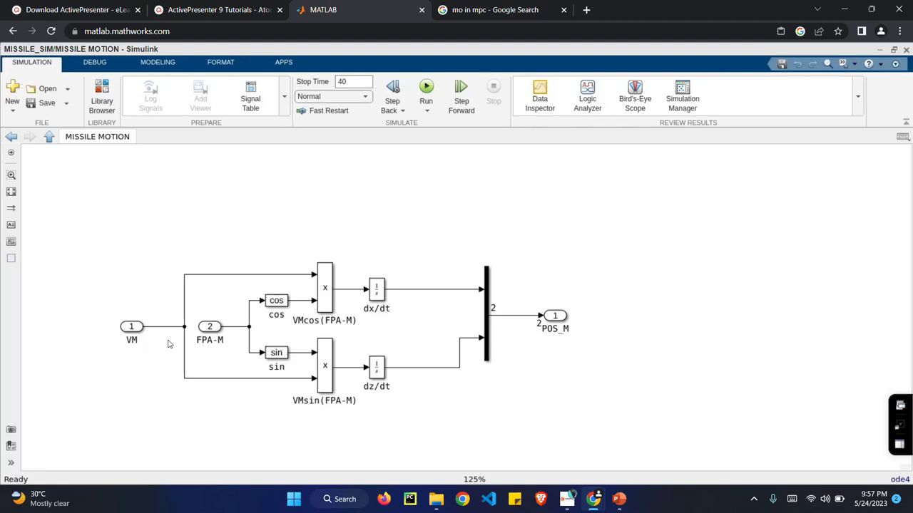
{"action": "mouse_move", "coordinate": [310, 364]}
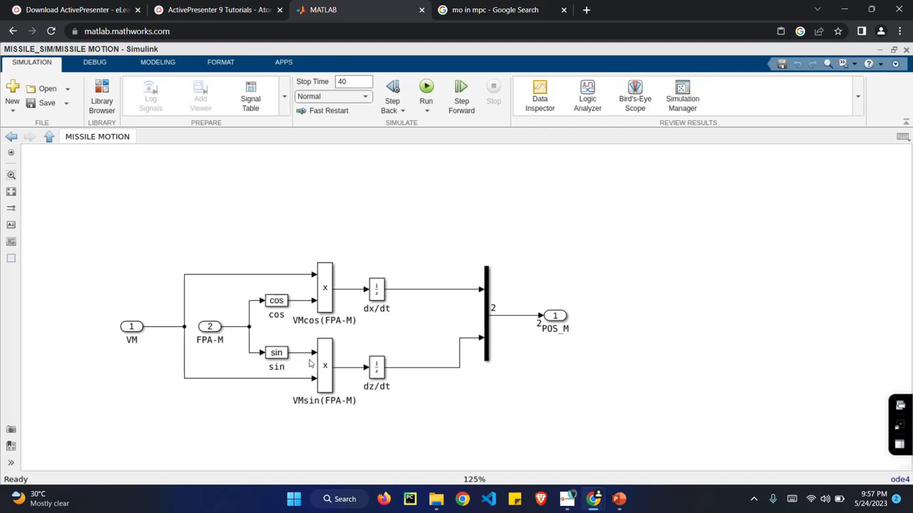
{"action": "mouse_move", "coordinate": [371, 267]}
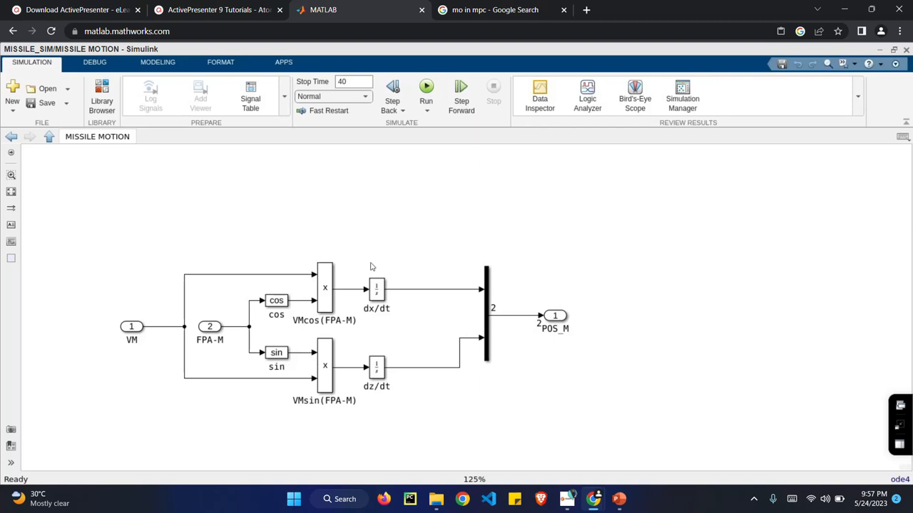
{"action": "mouse_move", "coordinate": [486, 321]}
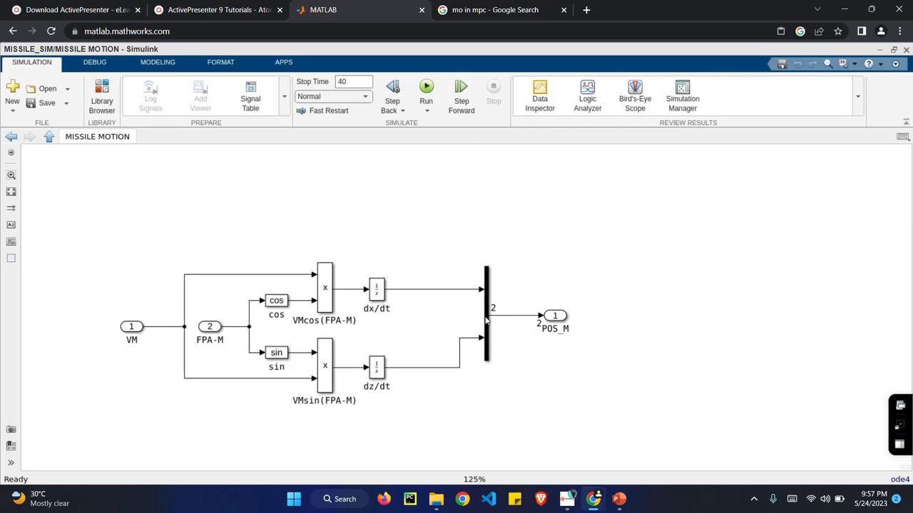
{"action": "mouse_move", "coordinate": [536, 320]}
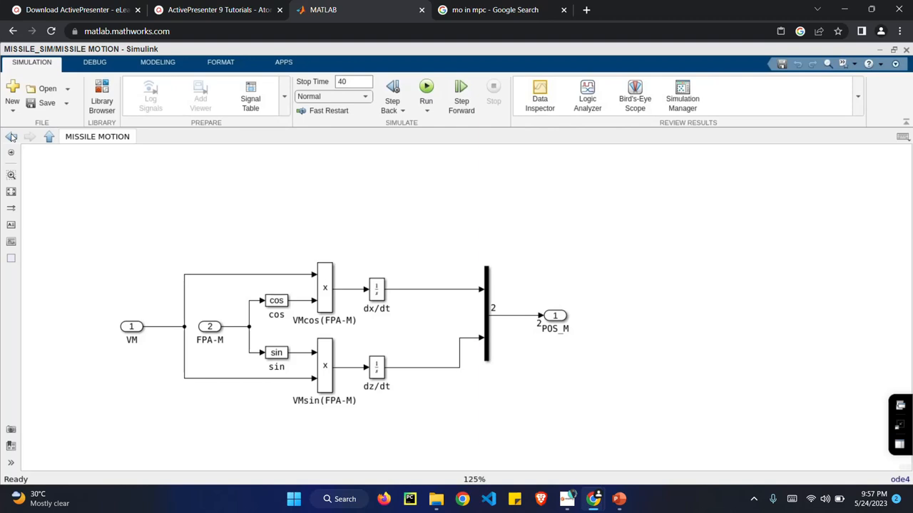
- Go back to the top-level MISSILE_SIM and select the PN GUIDANCE LAW block
{"action": "left_click", "coordinate": [49, 136]}
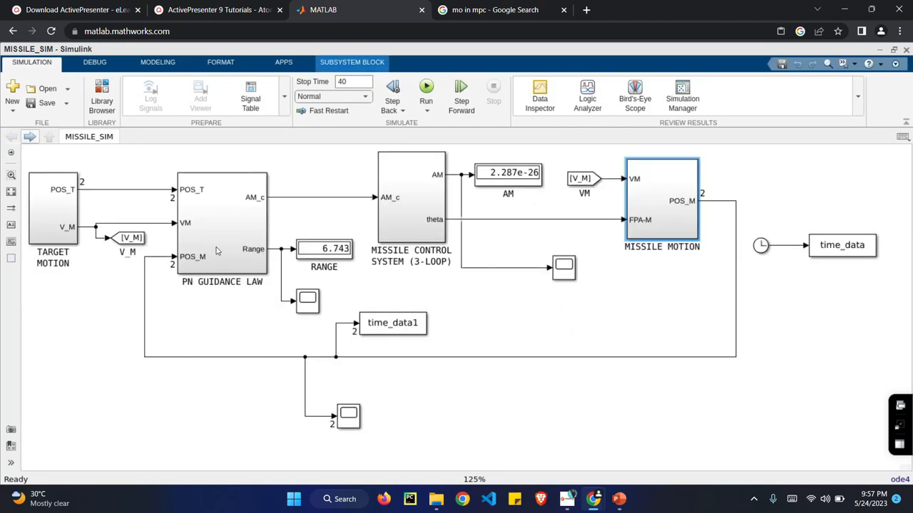
{"action": "left_click", "coordinate": [222, 221]}
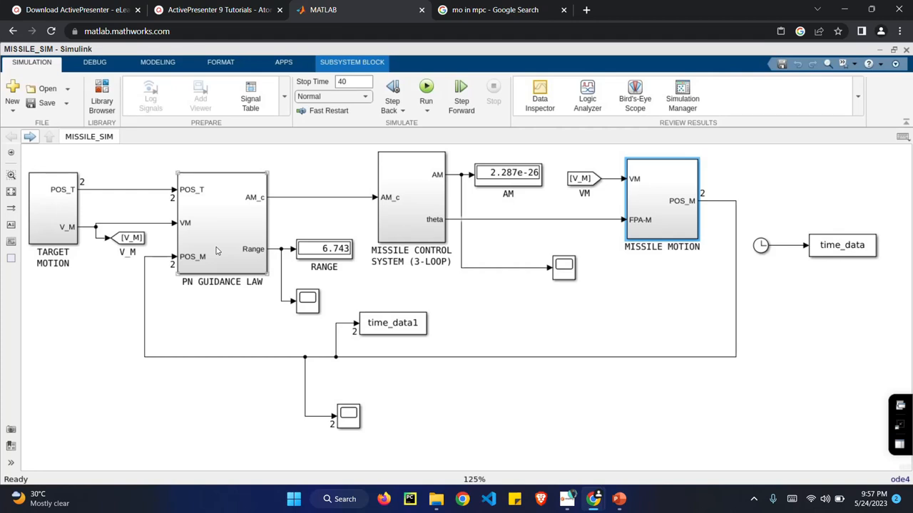
{"action": "left_click", "coordinate": [221, 221]}
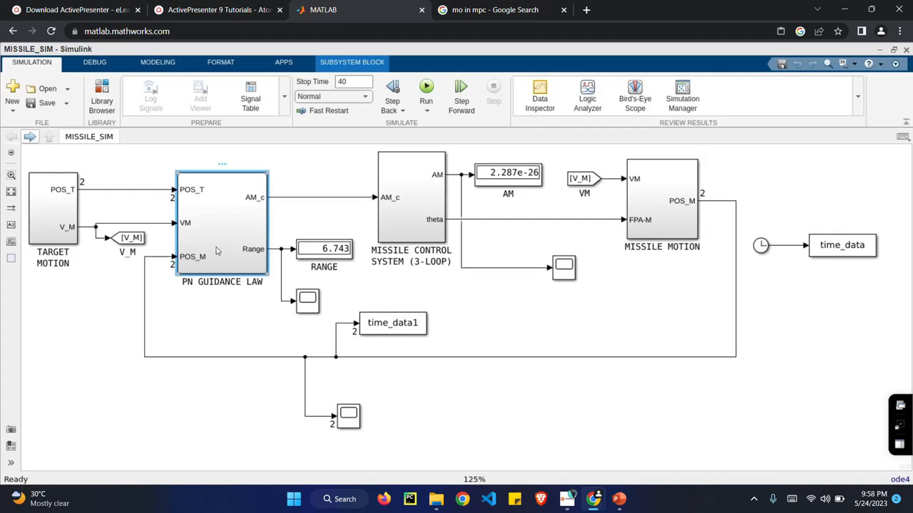
{"action": "mouse_move", "coordinate": [179, 207]}
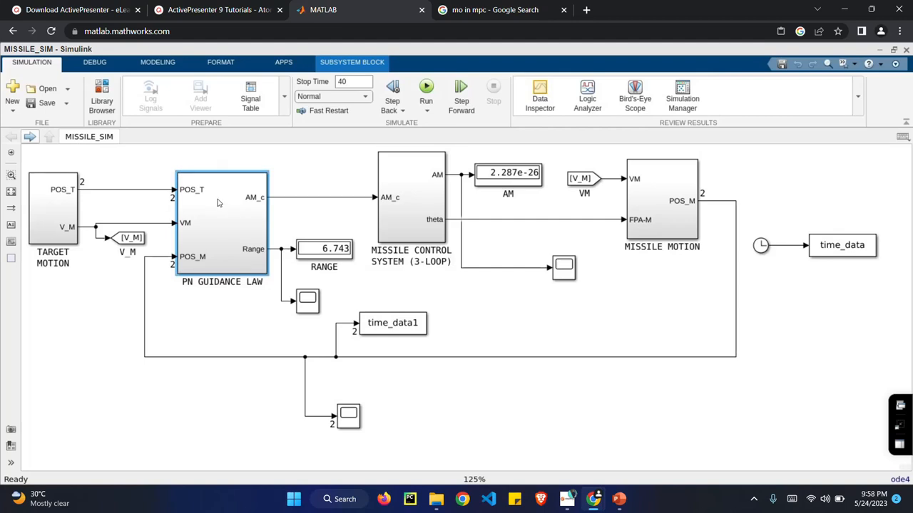
{"action": "mouse_move", "coordinate": [223, 205]}
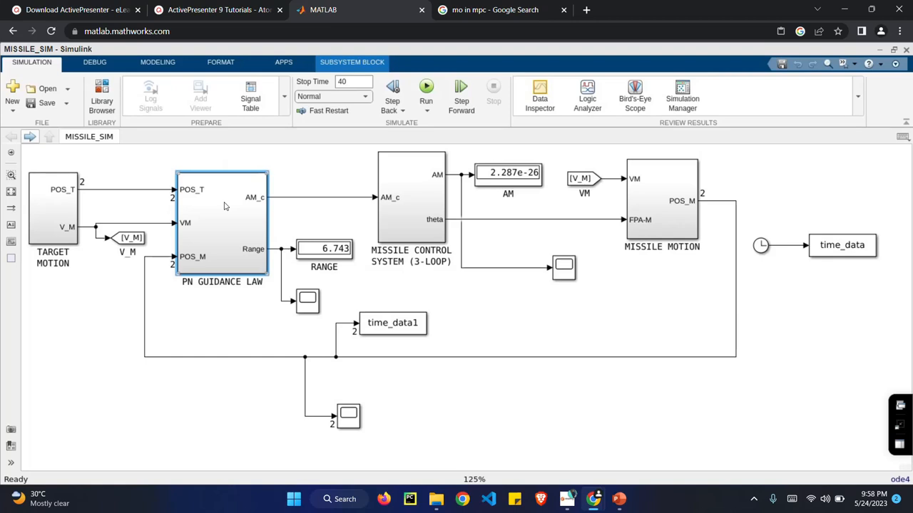
{"action": "mouse_move", "coordinate": [337, 218]}
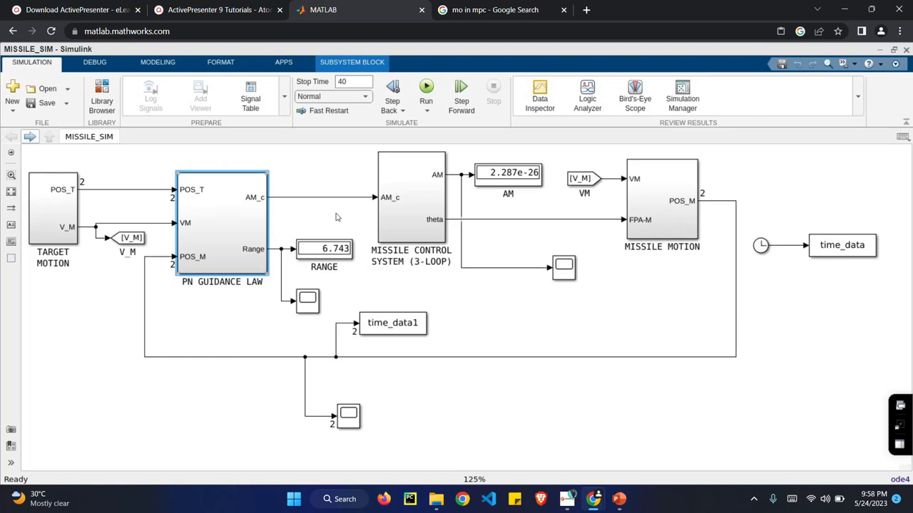
- Open PN GUIDANCE LAW and select the POS_T input signal and POSITIONS scope
{"action": "double_click", "coordinate": [221, 221]}
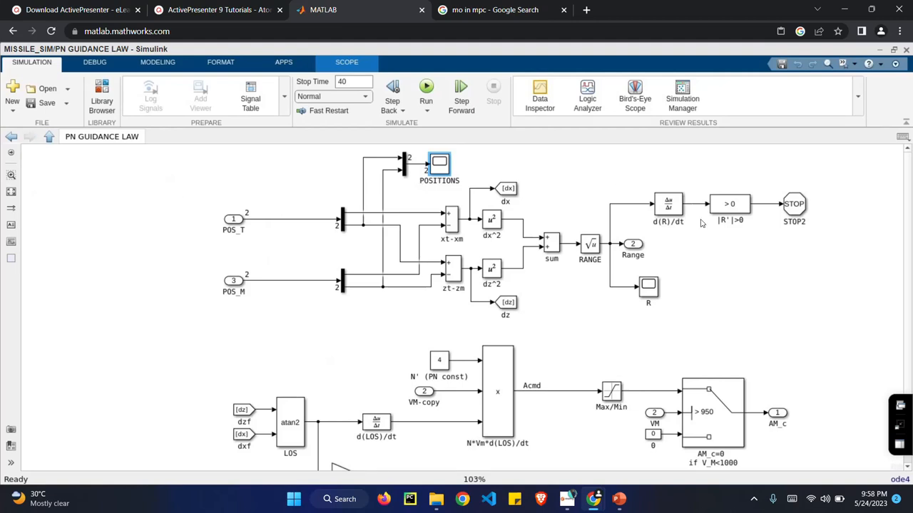
{"action": "left_click", "coordinate": [299, 218]}
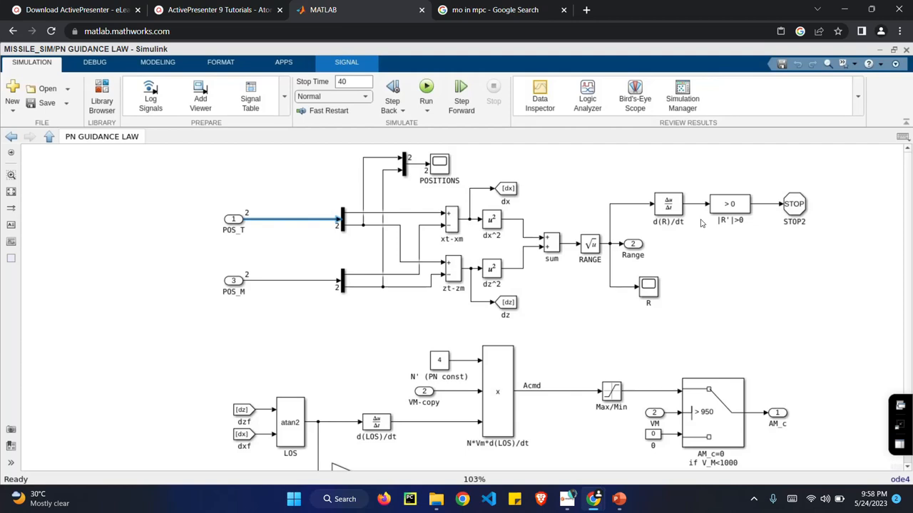
{"action": "mouse_move", "coordinate": [697, 320]}
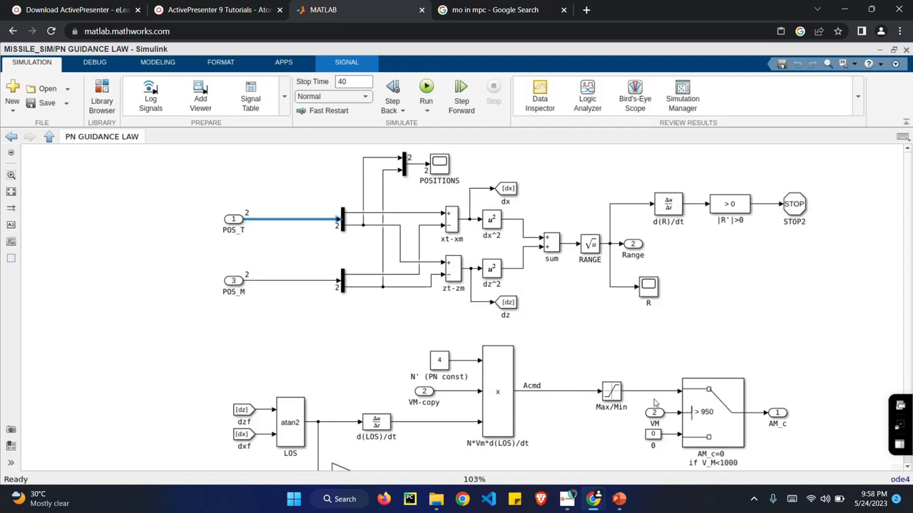
{"action": "mouse_move", "coordinate": [476, 177]}
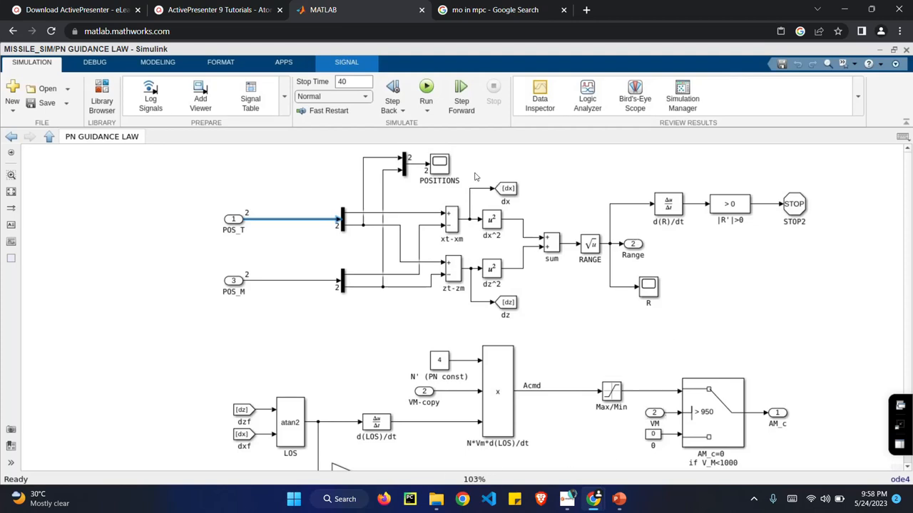
{"action": "left_click", "coordinate": [439, 164]}
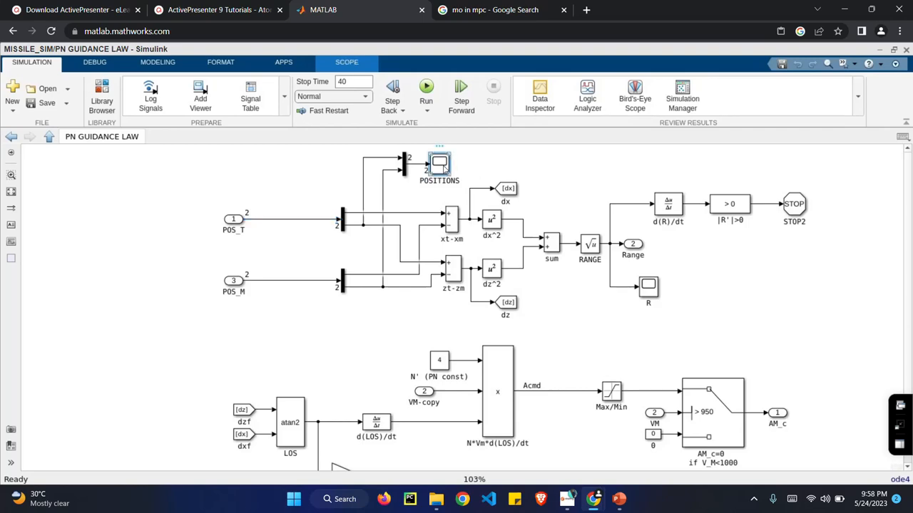
{"action": "double_click", "coordinate": [439, 162]}
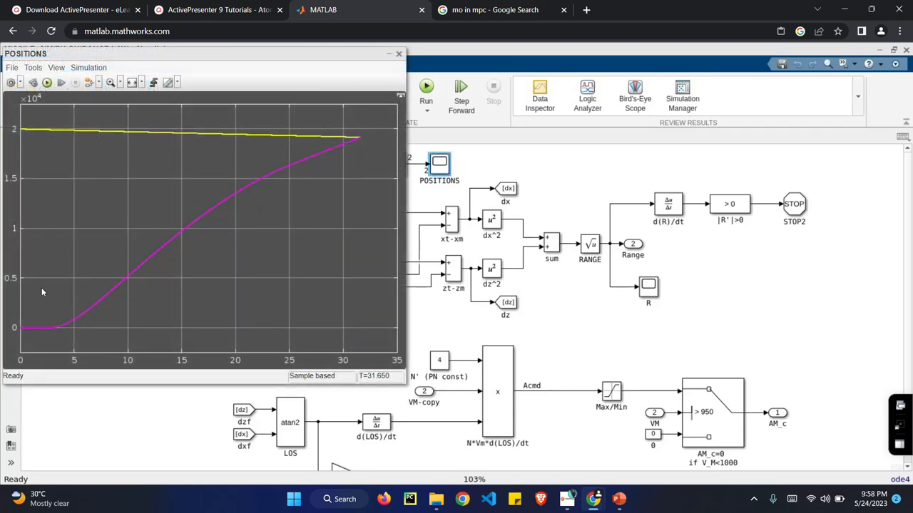
{"action": "mouse_move", "coordinate": [189, 228]}
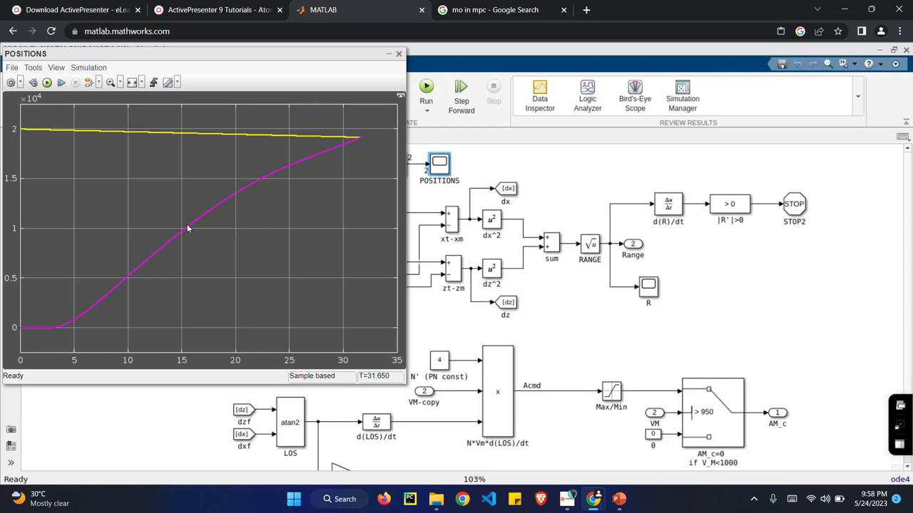
{"action": "mouse_move", "coordinate": [113, 132]}
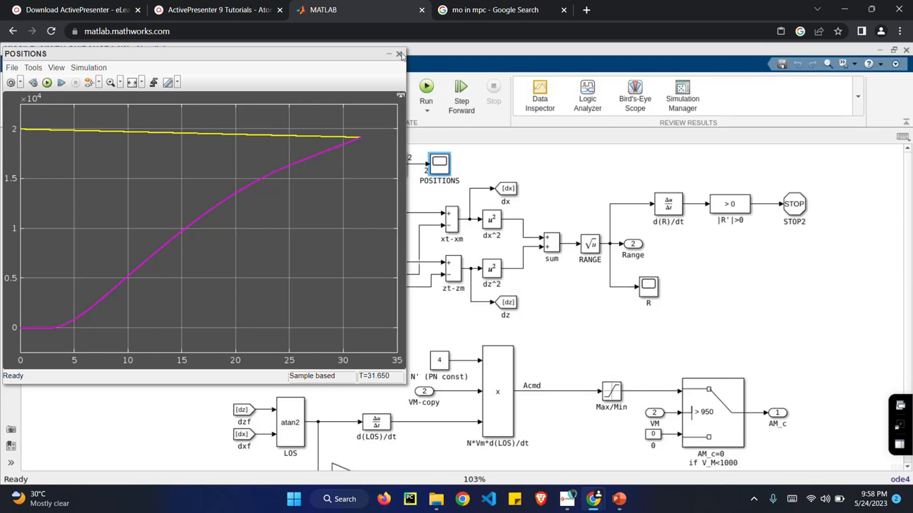
{"action": "left_click", "coordinate": [389, 54]}
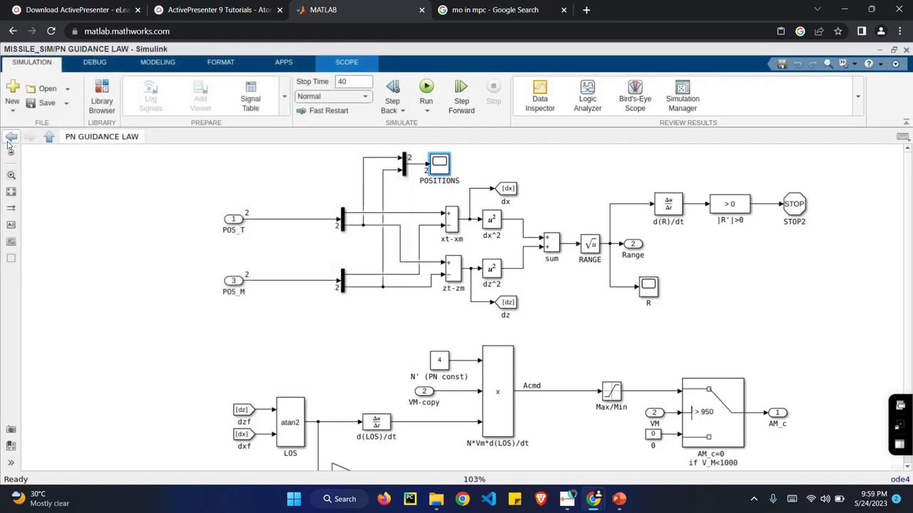
- Open TARGET MOTION and check Vel-Lag parameters: numerator 1, denominator [2 1]
{"action": "left_click", "coordinate": [11, 136]}
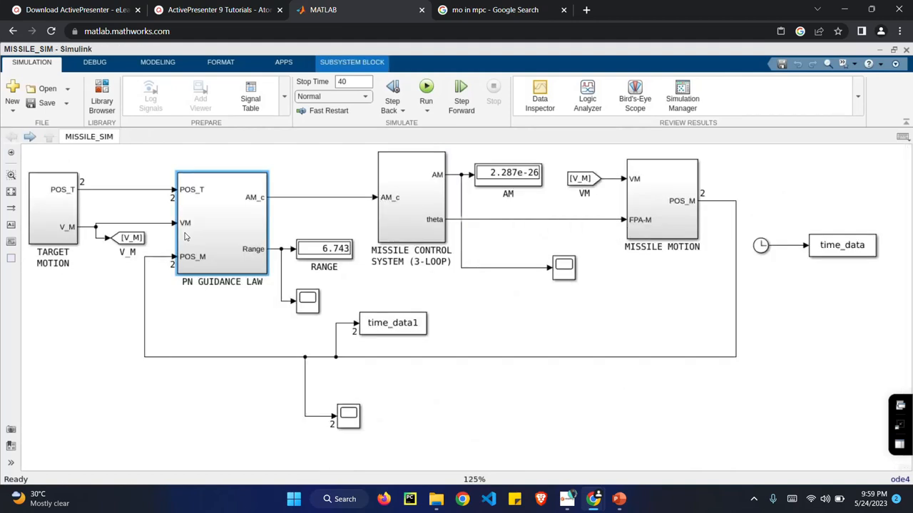
{"action": "mouse_move", "coordinate": [60, 212]}
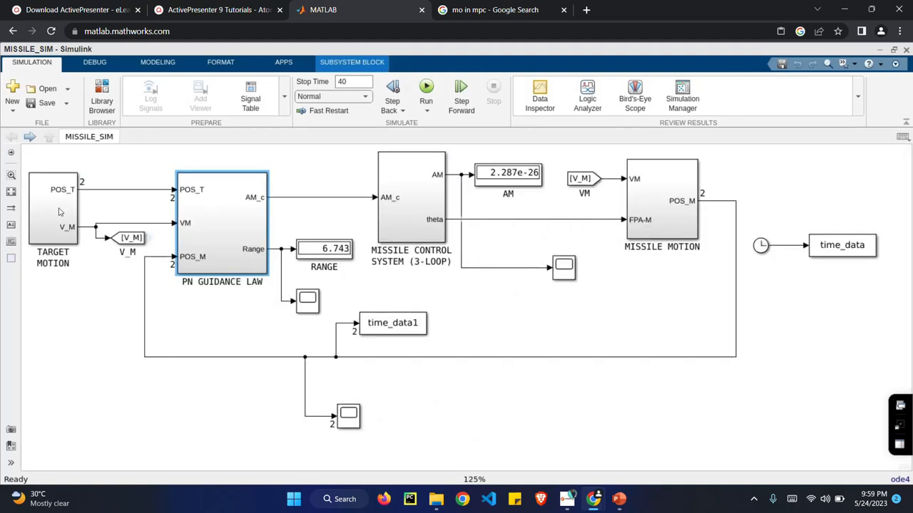
{"action": "double_click", "coordinate": [52, 214]}
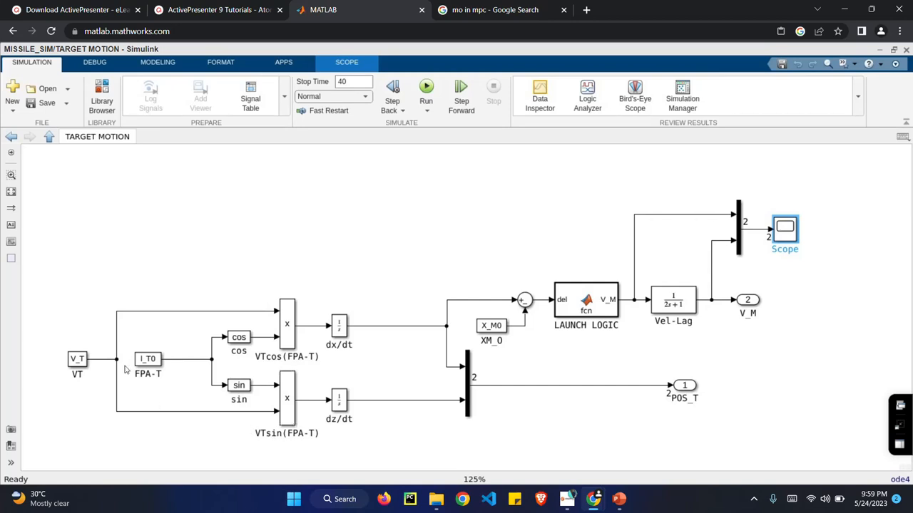
{"action": "mouse_move", "coordinate": [671, 311]}
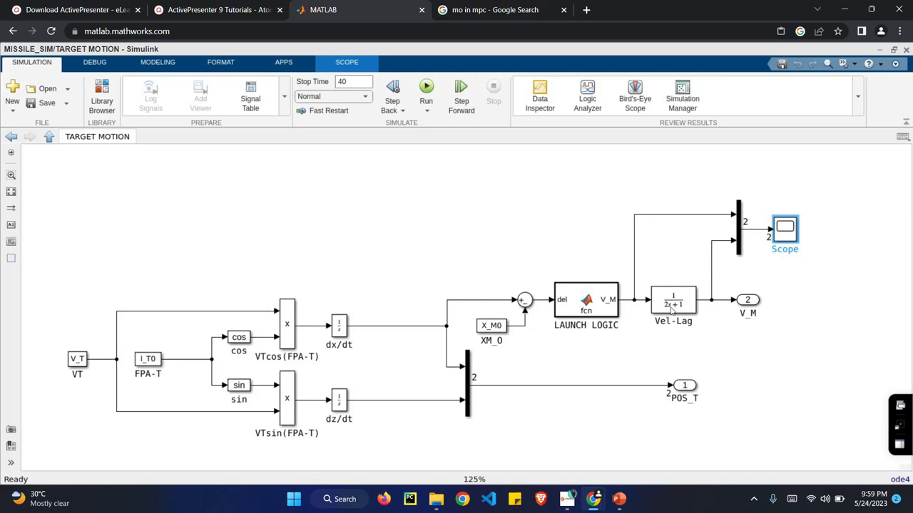
{"action": "left_click", "coordinate": [672, 301]}
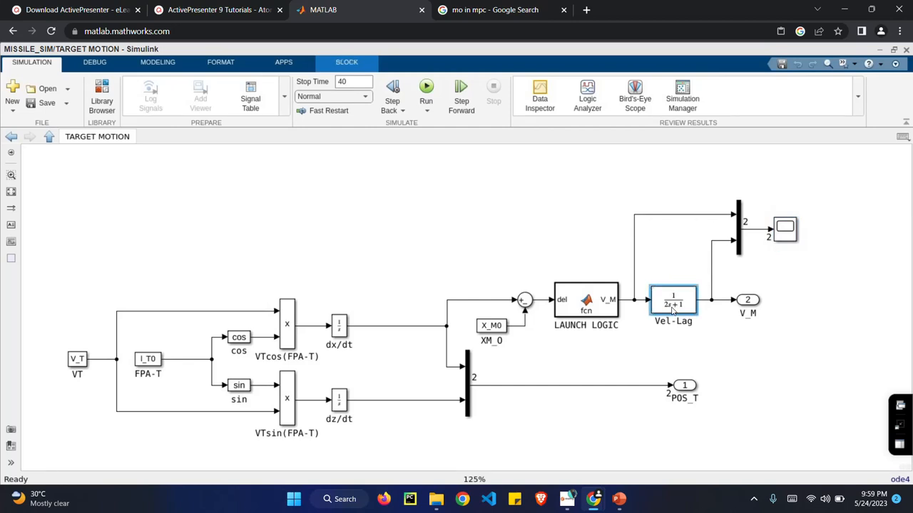
{"action": "double_click", "coordinate": [672, 302]}
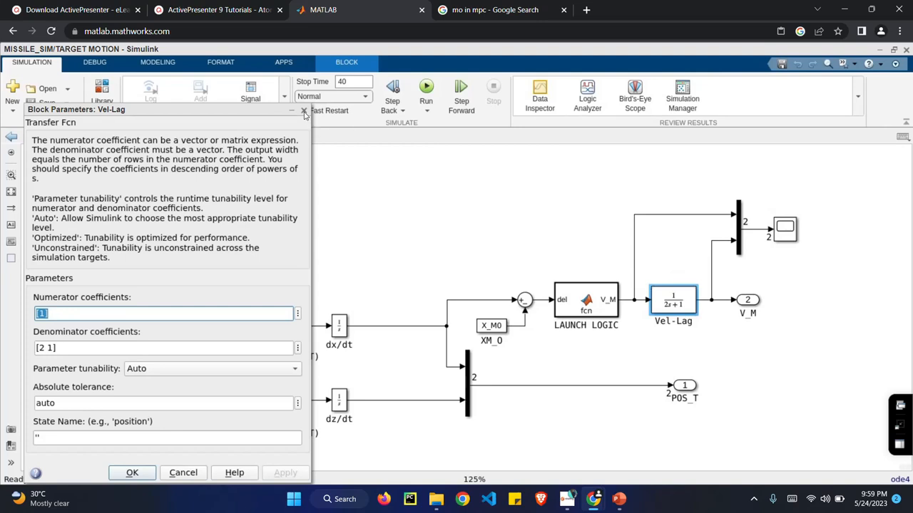
{"action": "left_click", "coordinate": [304, 111]}
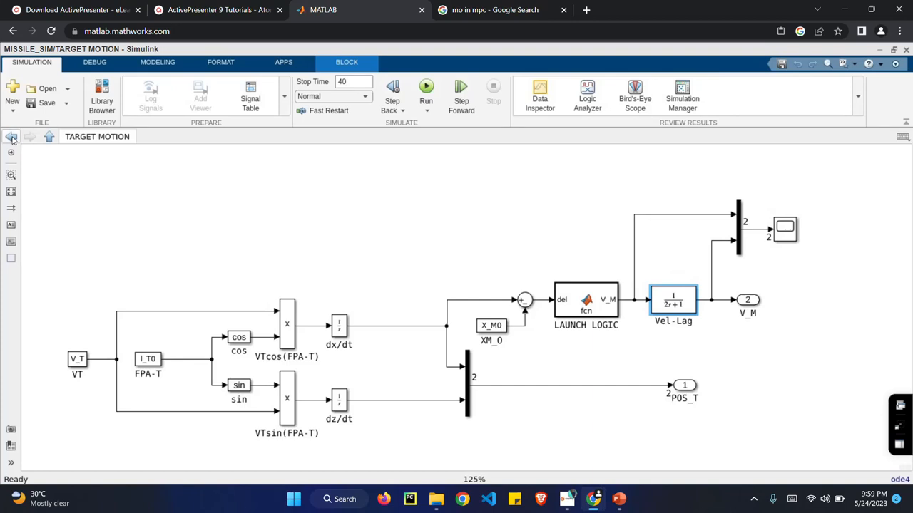
- Return to the top-level MISSILE_SIM diagram showing RANGE 6.743 and AM 2.287e-26
{"action": "left_click", "coordinate": [12, 136]}
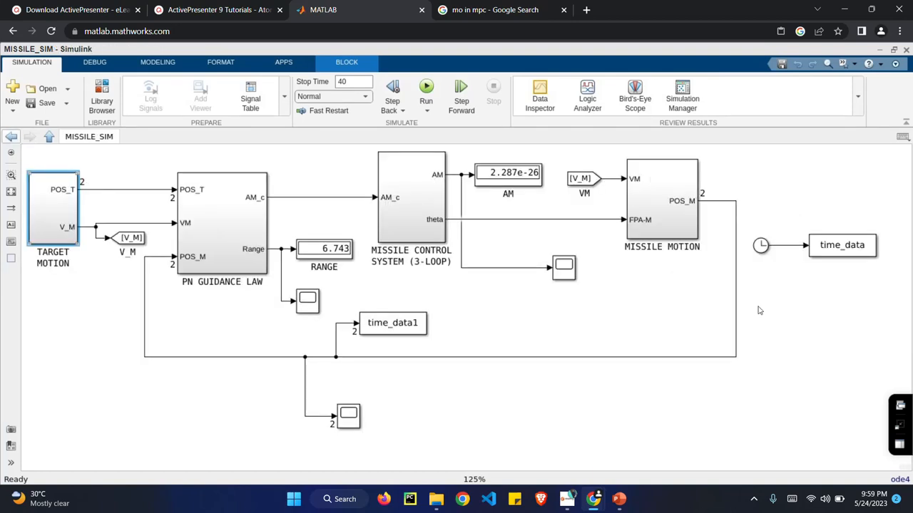
{"action": "left_click", "coordinate": [53, 207]}
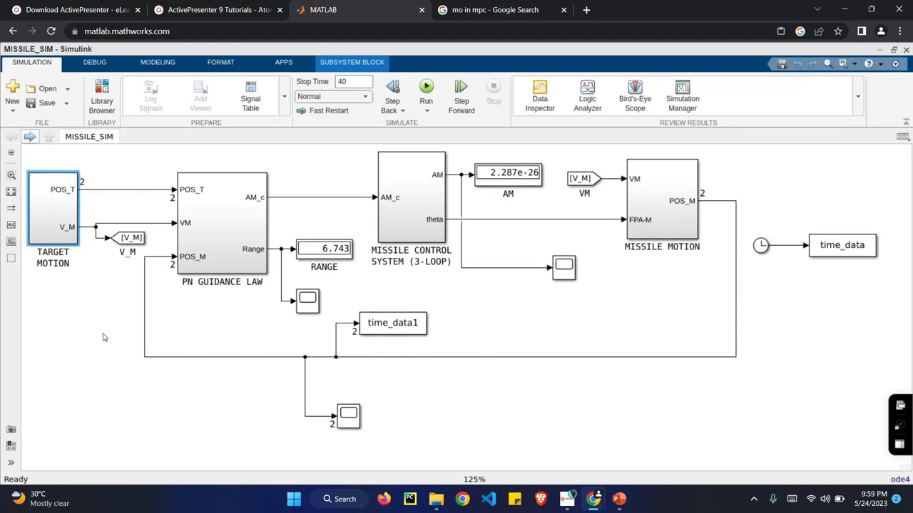
{"action": "mouse_move", "coordinate": [646, 284]}
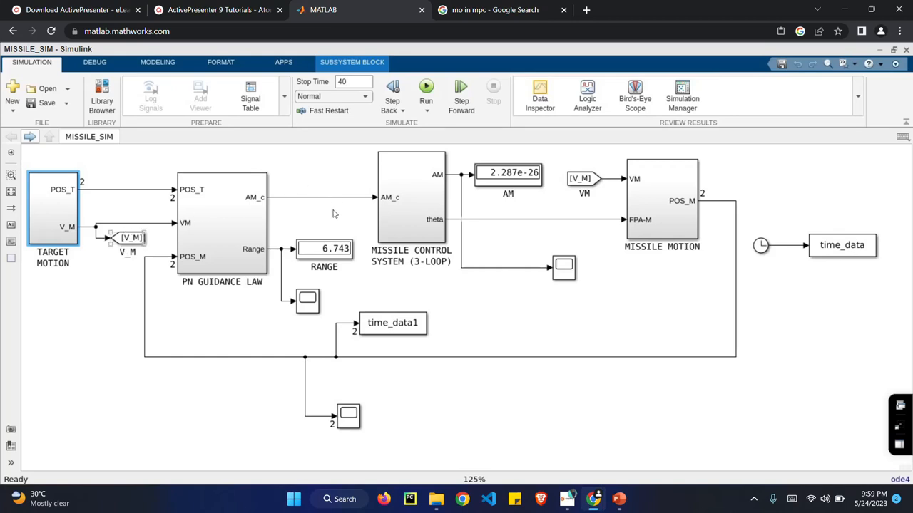
{"action": "left_click", "coordinate": [324, 248]}
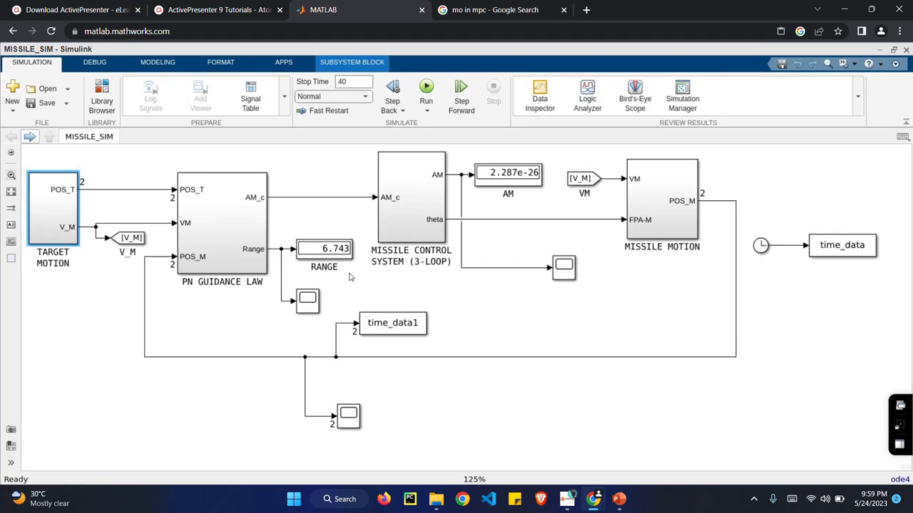
{"action": "mouse_move", "coordinate": [346, 278]}
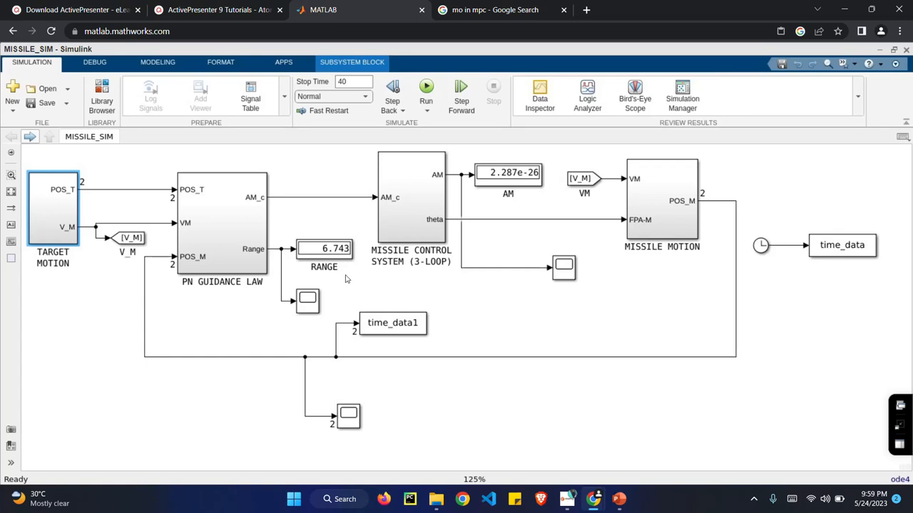
{"action": "mouse_move", "coordinate": [328, 326]}
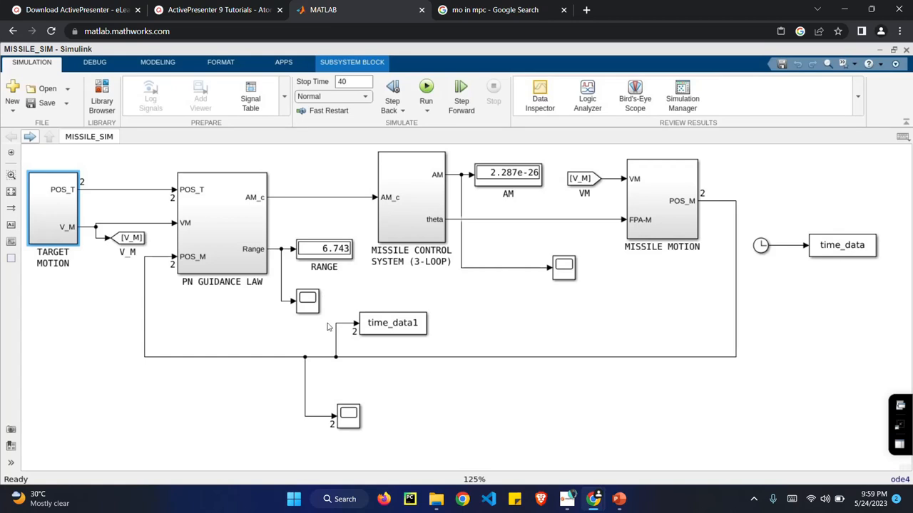
- Open the Scope2 plot showing position curves converging near 31.65 s, then close it
{"action": "left_click", "coordinate": [348, 416]}
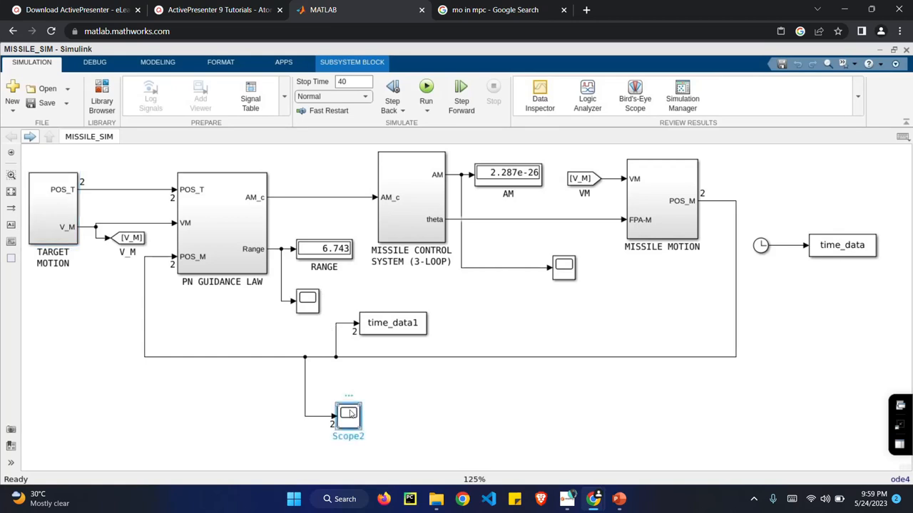
{"action": "double_click", "coordinate": [348, 416]}
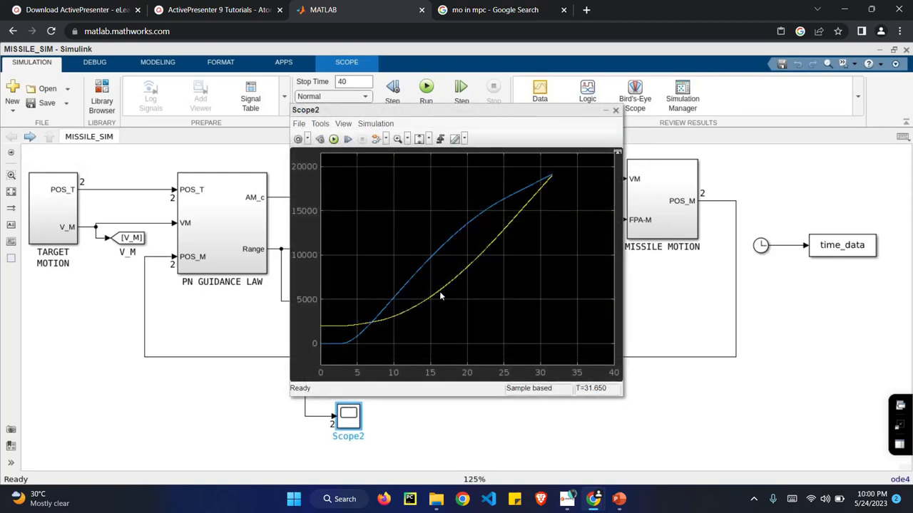
{"action": "mouse_move", "coordinate": [567, 174]}
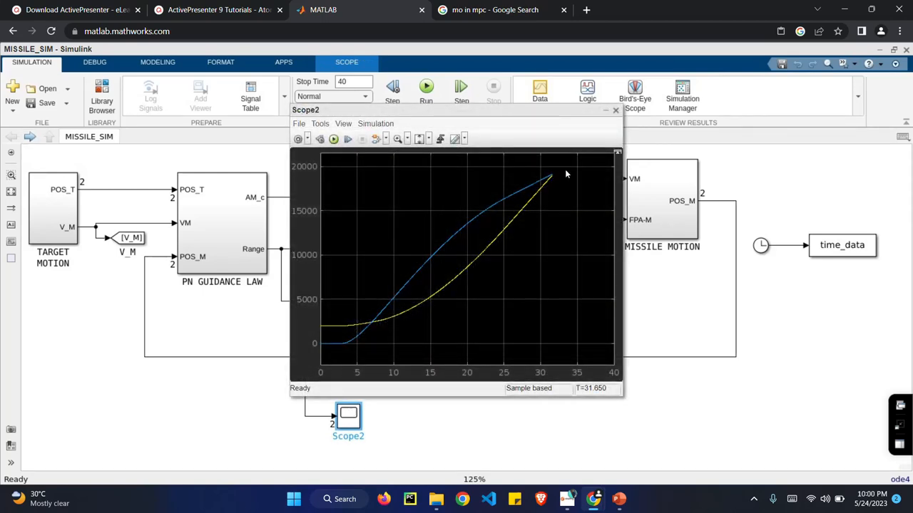
{"action": "left_click", "coordinate": [615, 110]}
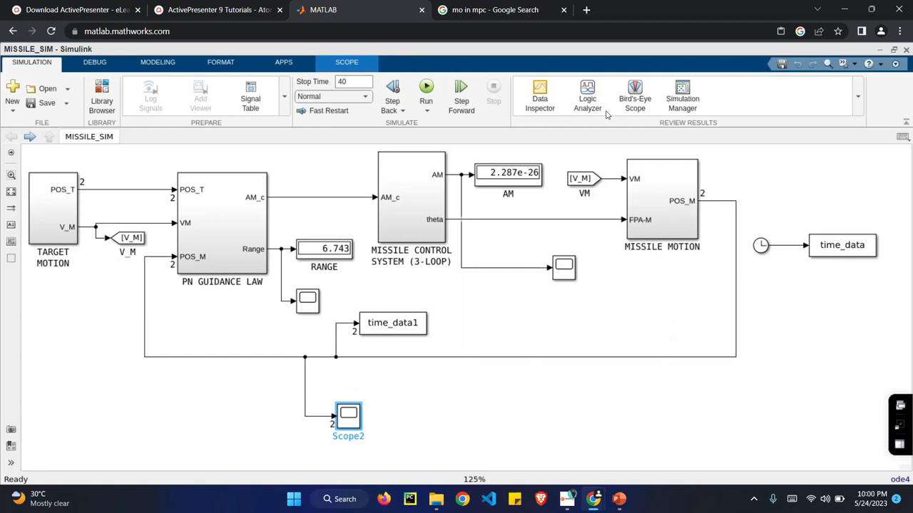
{"action": "mouse_move", "coordinate": [879, 53]}
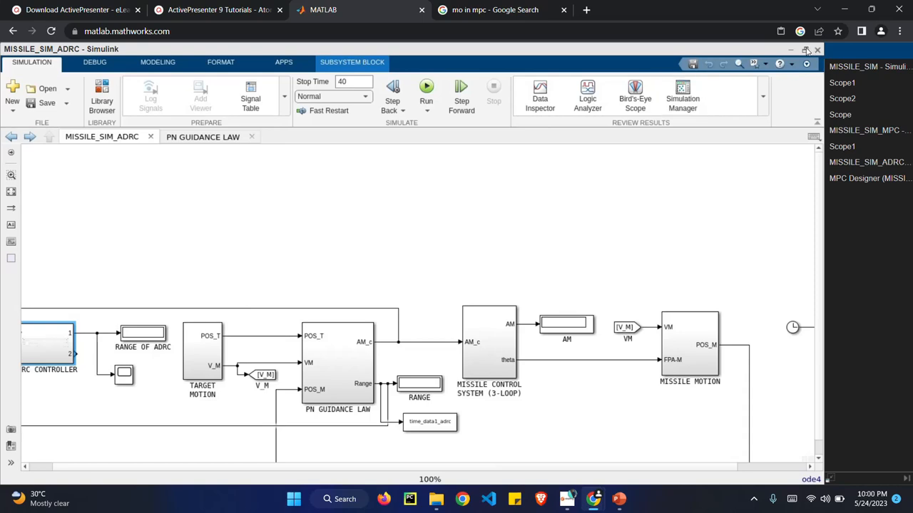
{"action": "left_click", "coordinate": [805, 49]}
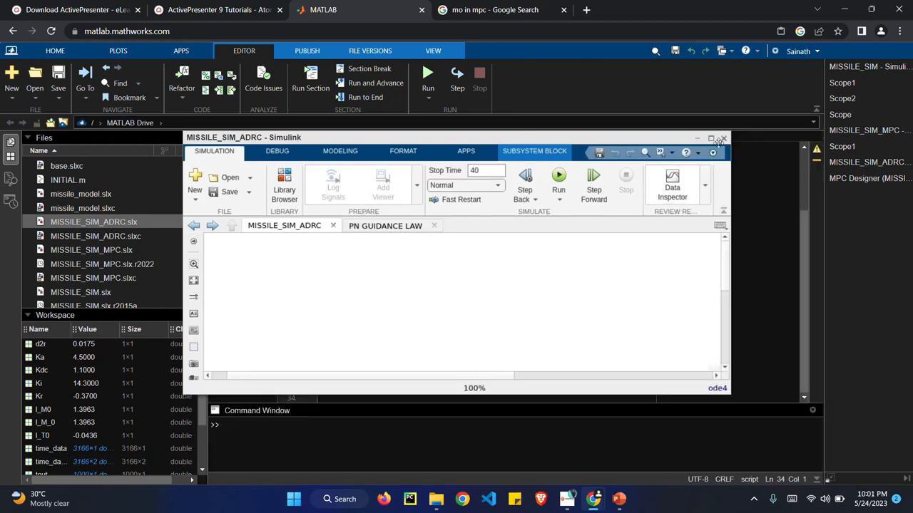
{"action": "left_click", "coordinate": [711, 138]}
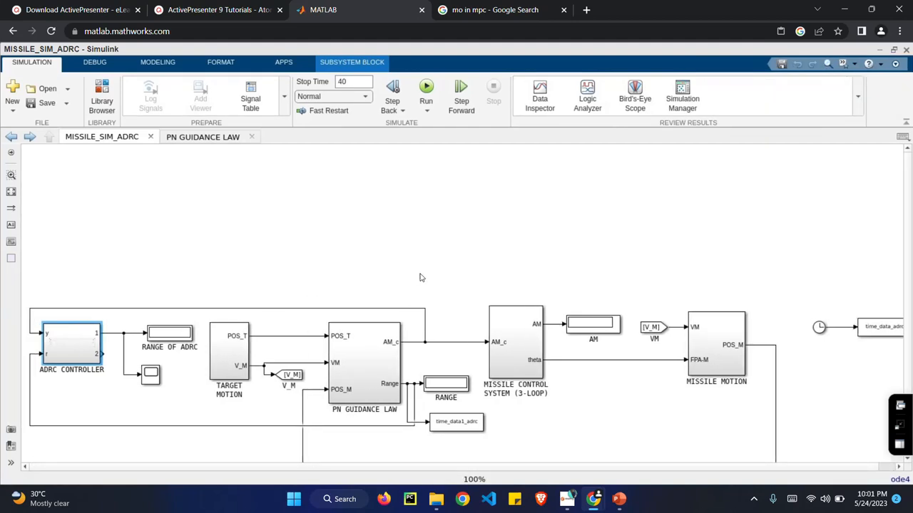
{"action": "left_click", "coordinate": [71, 346]}
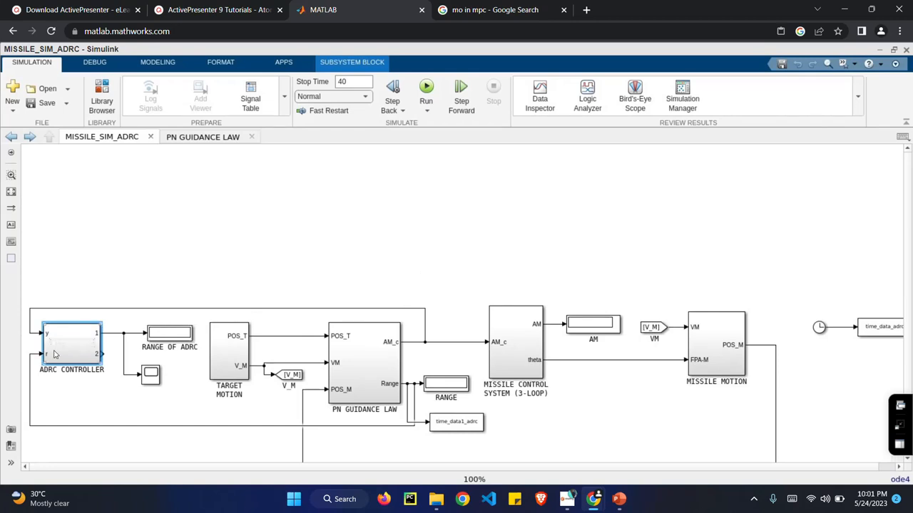
{"action": "mouse_move", "coordinate": [80, 342]}
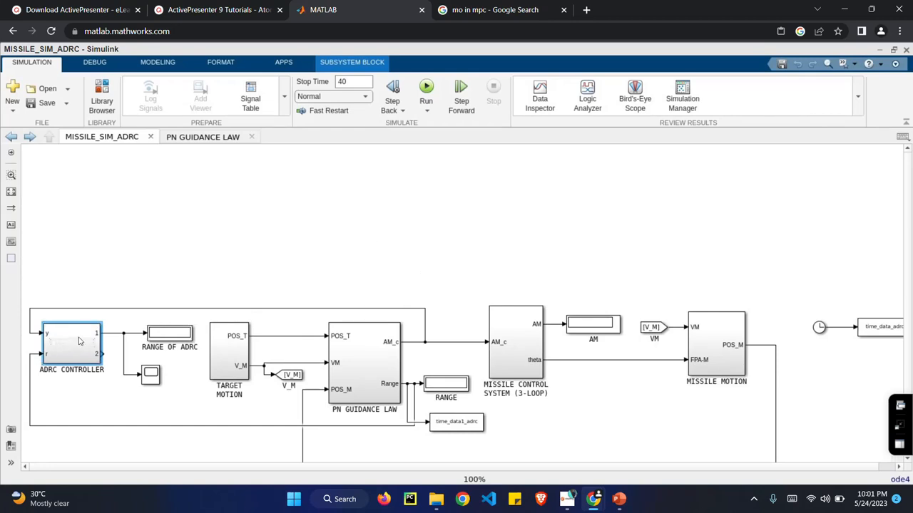
{"action": "left_click", "coordinate": [71, 346]}
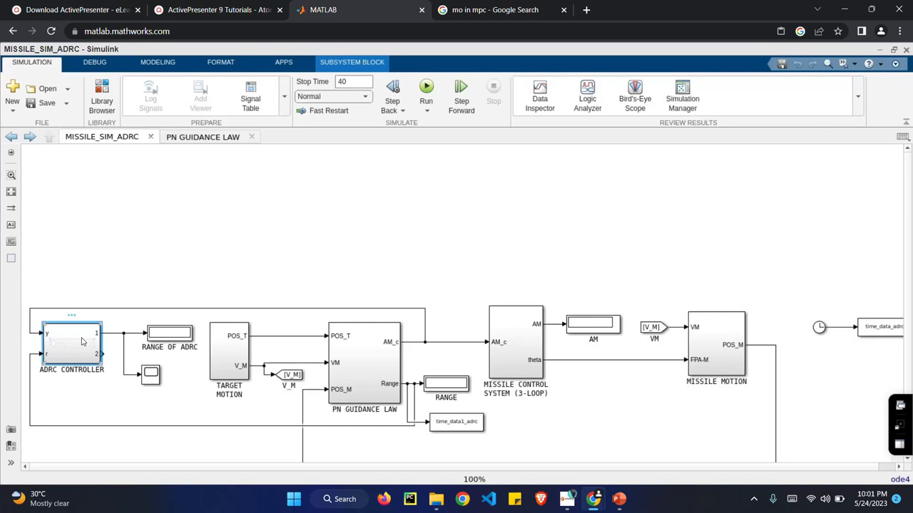
{"action": "mouse_move", "coordinate": [59, 344]}
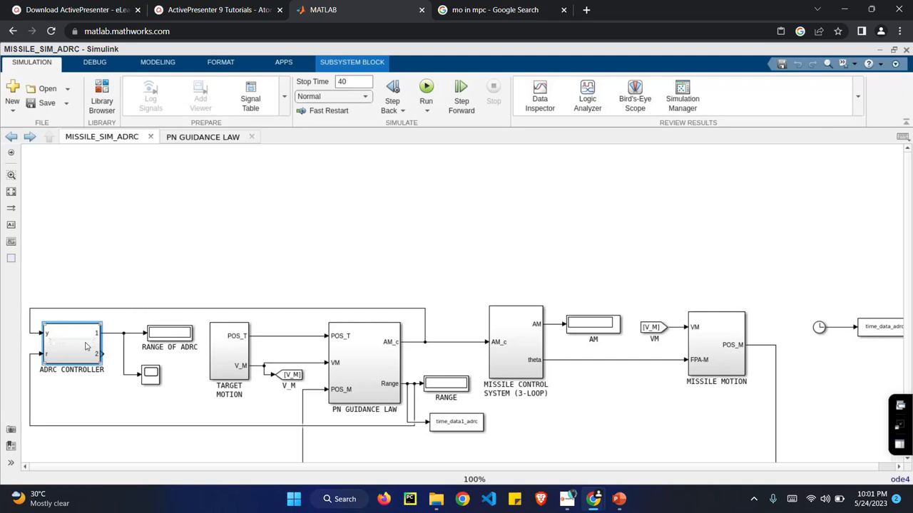
- Open ADRC CONTROLLER and view the ADRC block parameters: sample time 8, b0 2000
{"action": "double_click", "coordinate": [71, 346]}
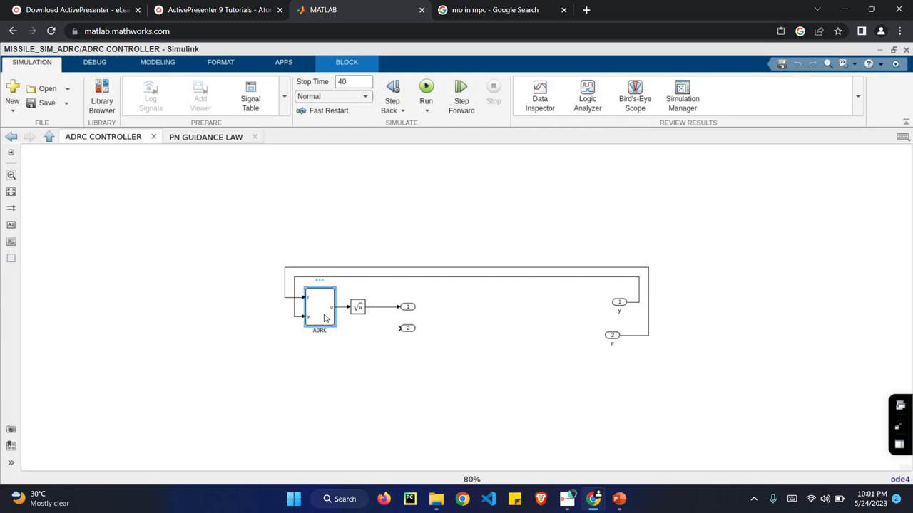
{"action": "mouse_move", "coordinate": [783, 353]}
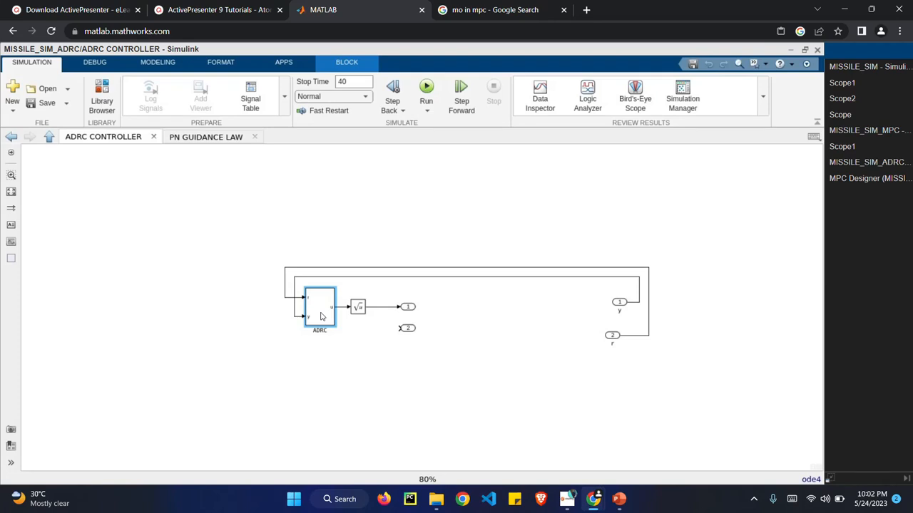
{"action": "double_click", "coordinate": [320, 307]}
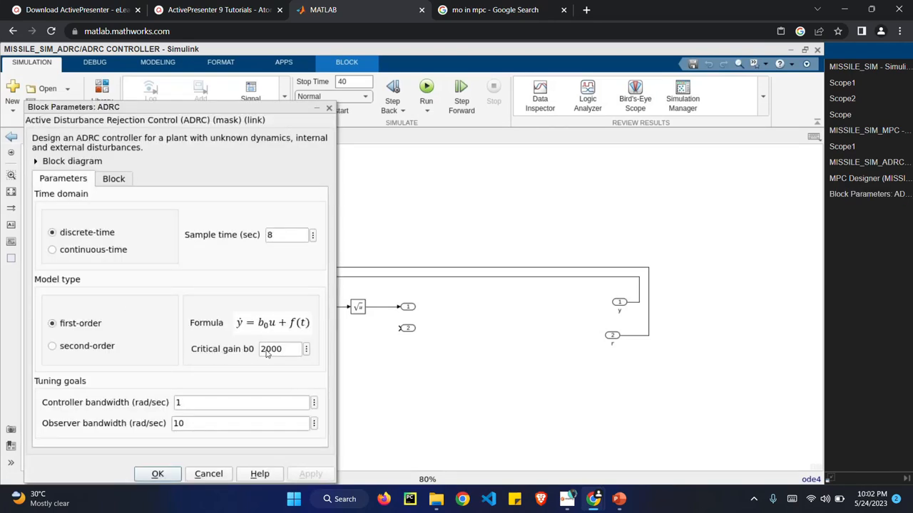
{"action": "mouse_move", "coordinate": [278, 348]}
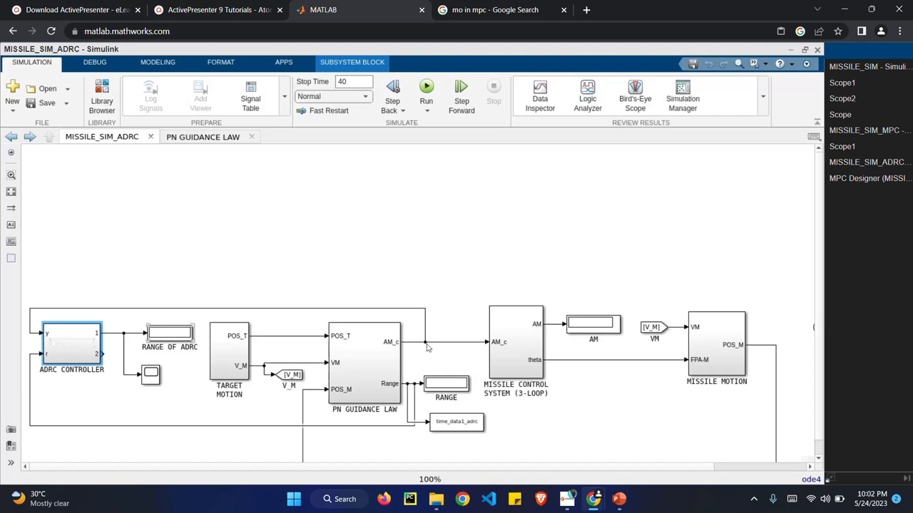
{"action": "mouse_move", "coordinate": [96, 314]}
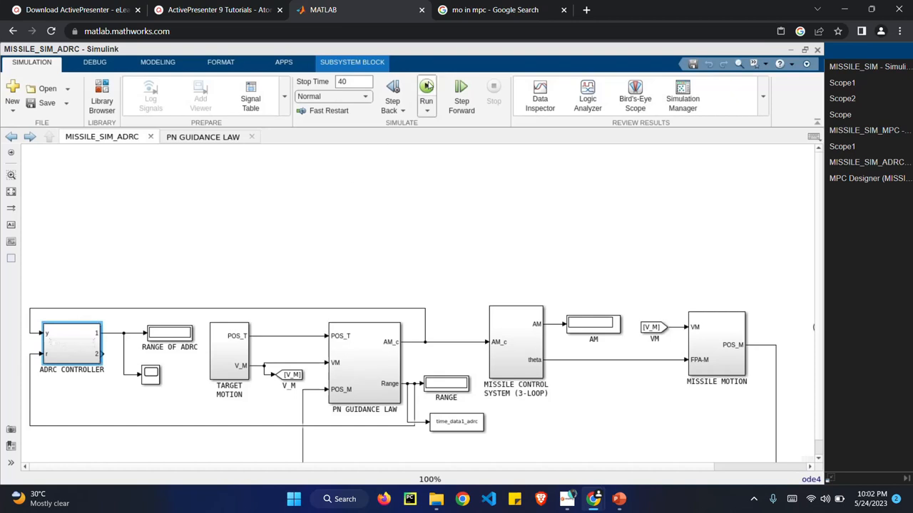
- Simulate MISSILE_SIM_ADRC and read RANGE OF ADRC 5.039 versus RANGE 6.743
{"action": "left_click", "coordinate": [426, 87]}
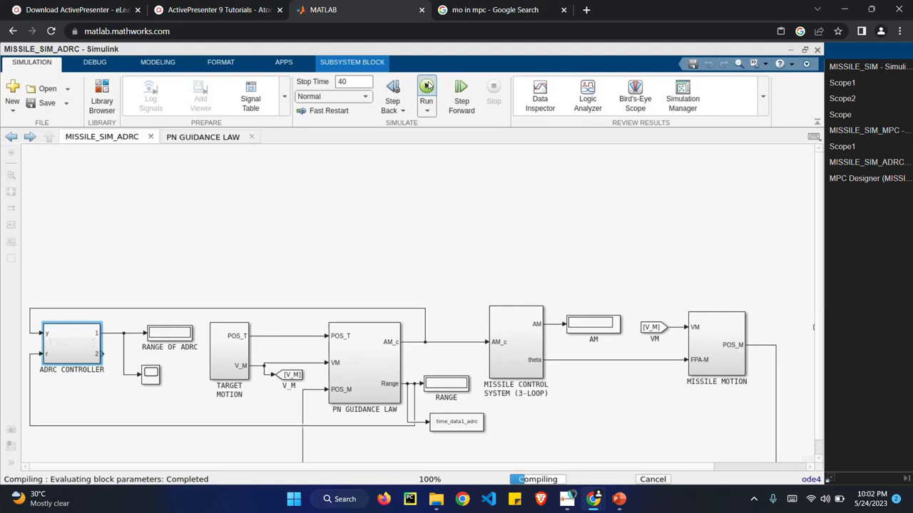
{"action": "left_click", "coordinate": [425, 87]}
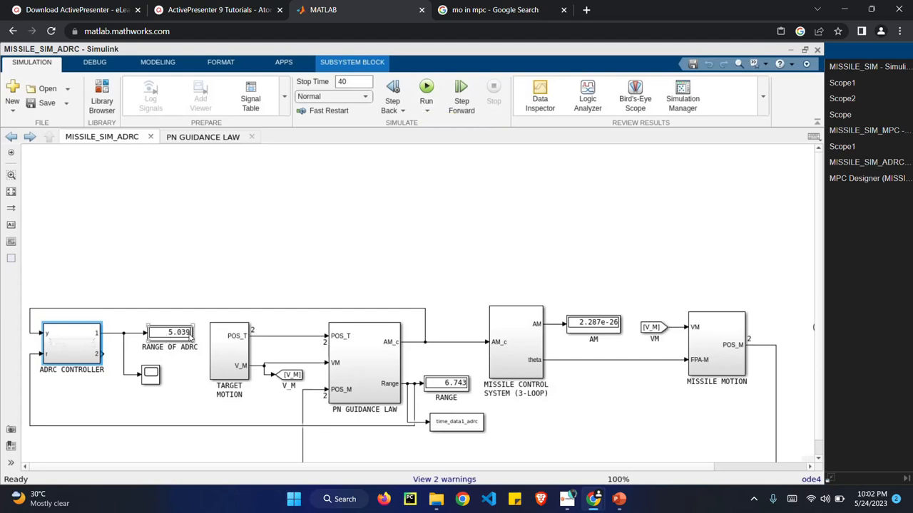
{"action": "left_click", "coordinate": [364, 368]}
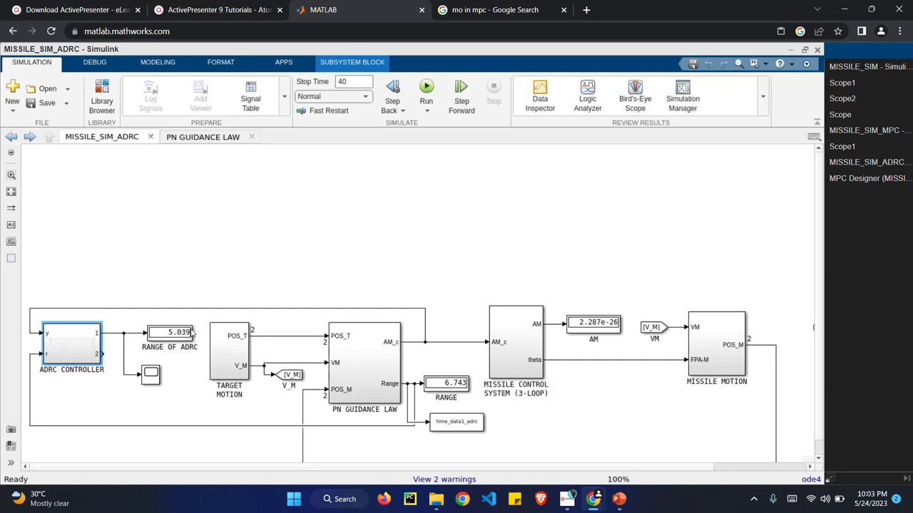
{"action": "mouse_move", "coordinate": [168, 398]}
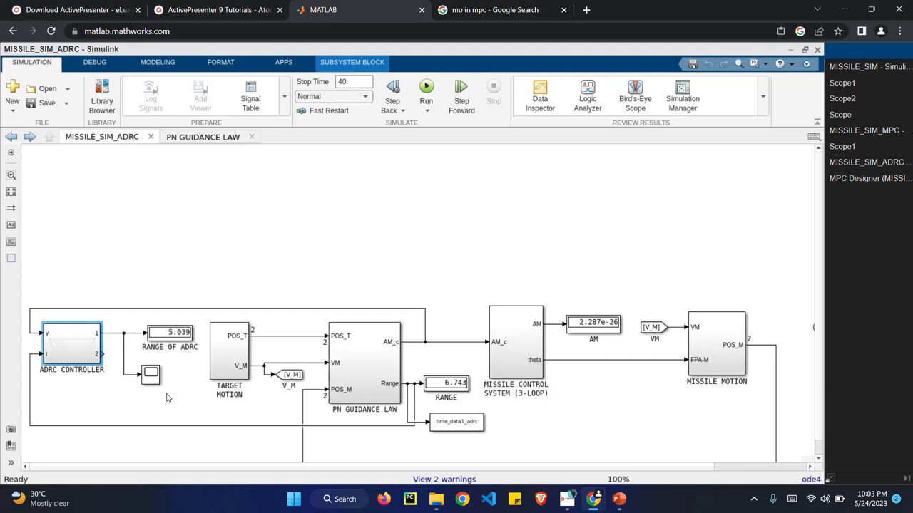
{"action": "mouse_move", "coordinate": [649, 251]}
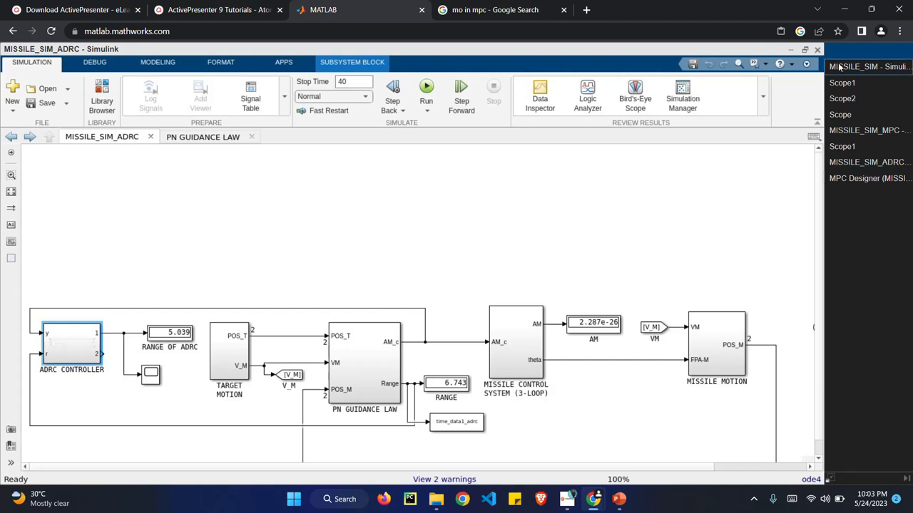
- Switch to the MISSILE_SIM_MPC model, whose RANGE display reads 6.743
{"action": "left_click", "coordinate": [868, 178]}
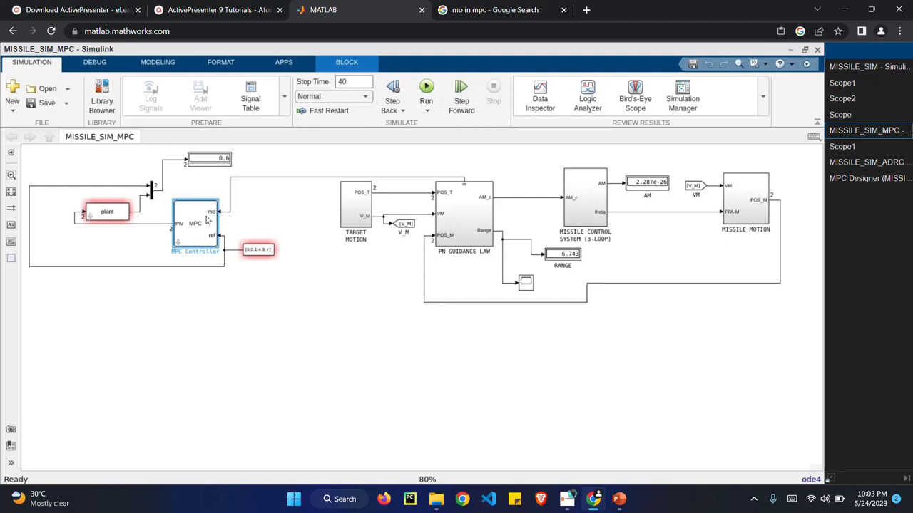
{"action": "mouse_move", "coordinate": [219, 206]}
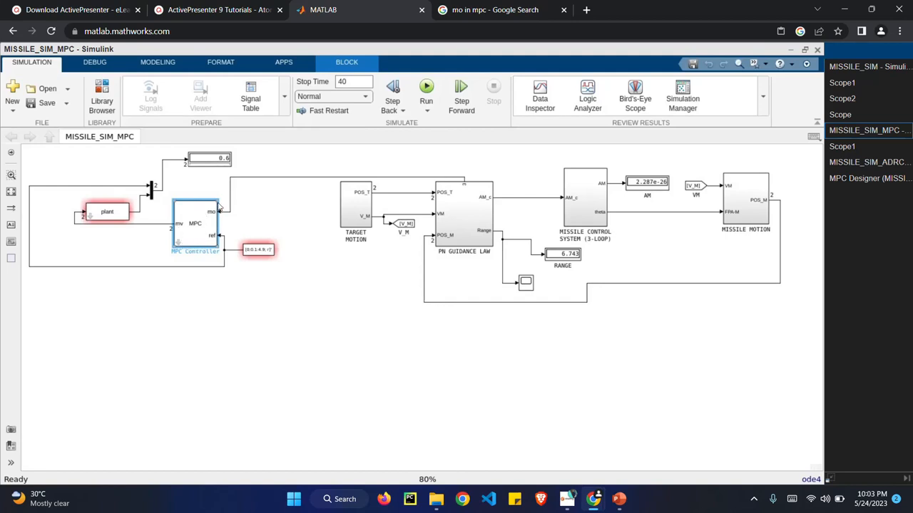
{"action": "mouse_move", "coordinate": [227, 217]}
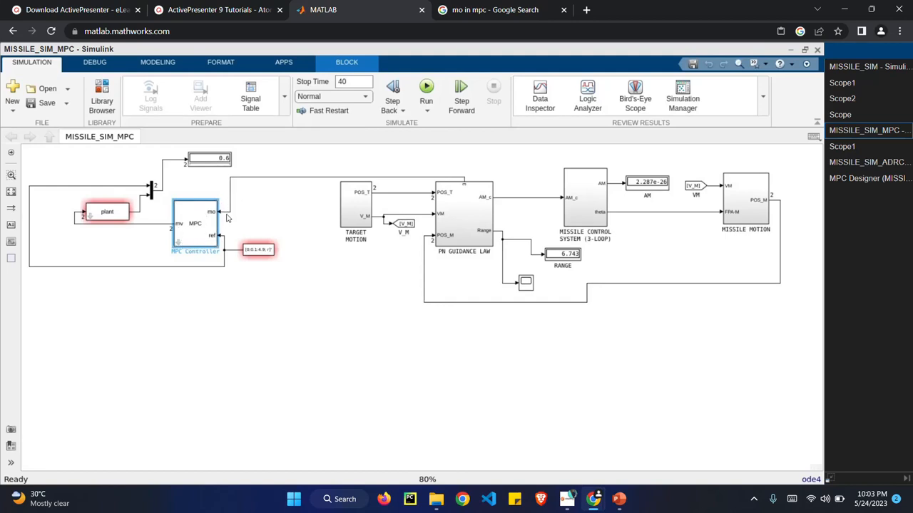
{"action": "mouse_move", "coordinate": [225, 222]}
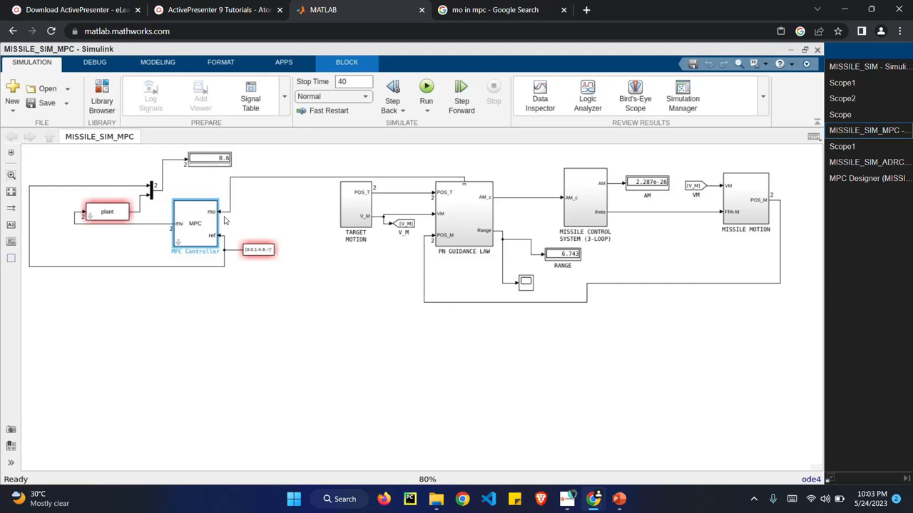
{"action": "mouse_move", "coordinate": [210, 259]}
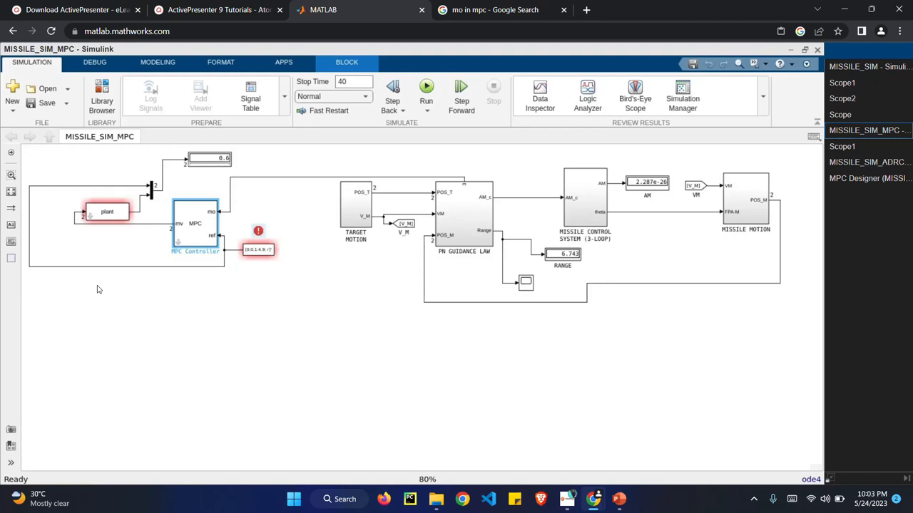
{"action": "mouse_move", "coordinate": [154, 229]}
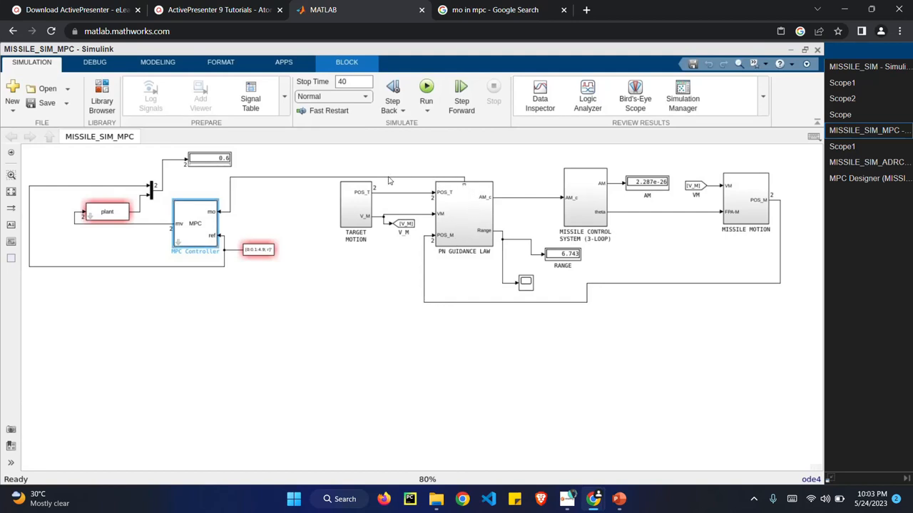
{"action": "mouse_move", "coordinate": [271, 176]}
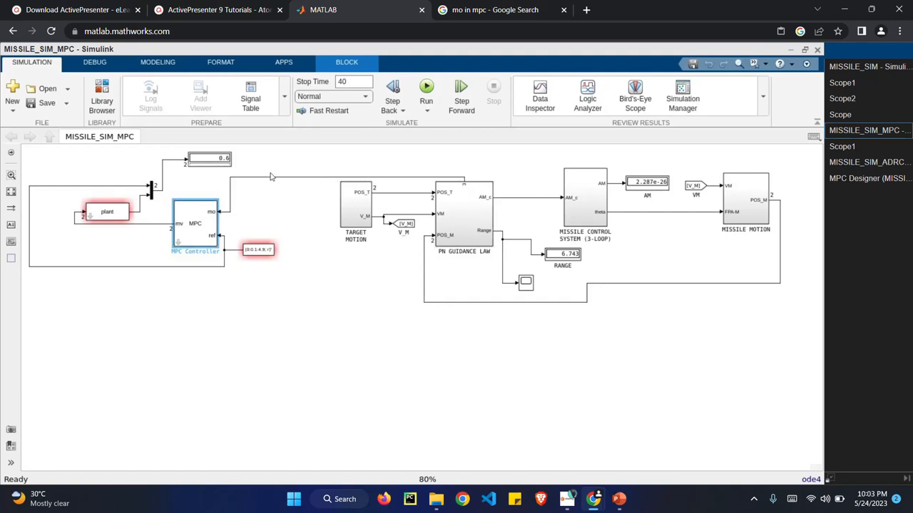
{"action": "mouse_move", "coordinate": [152, 278]}
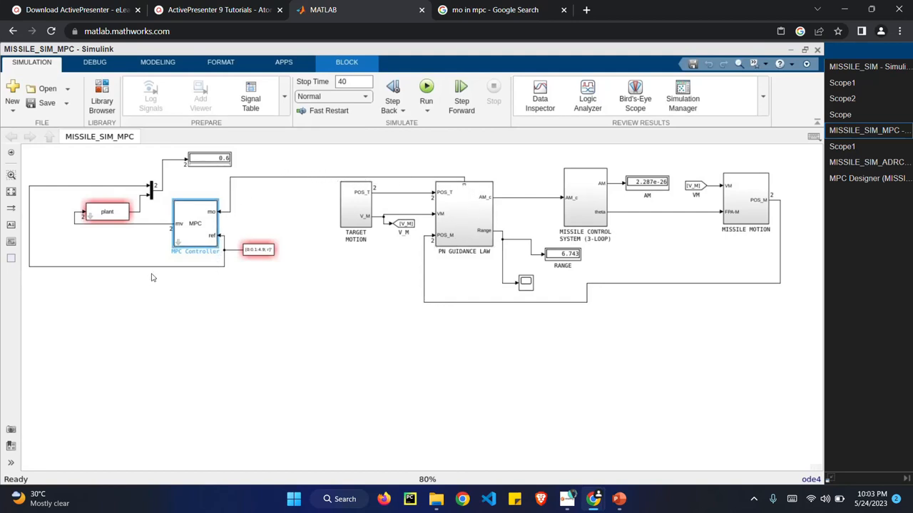
{"action": "mouse_move", "coordinate": [436, 267]}
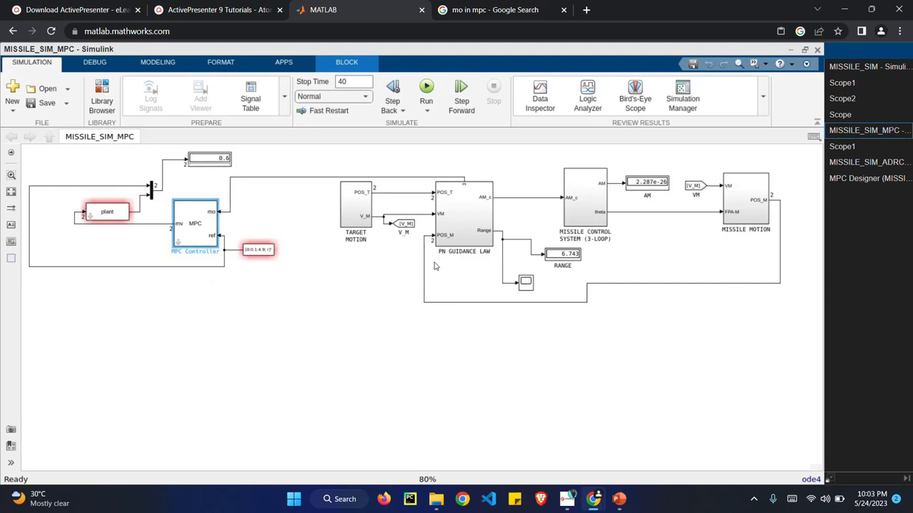
{"action": "mouse_move", "coordinate": [203, 239]}
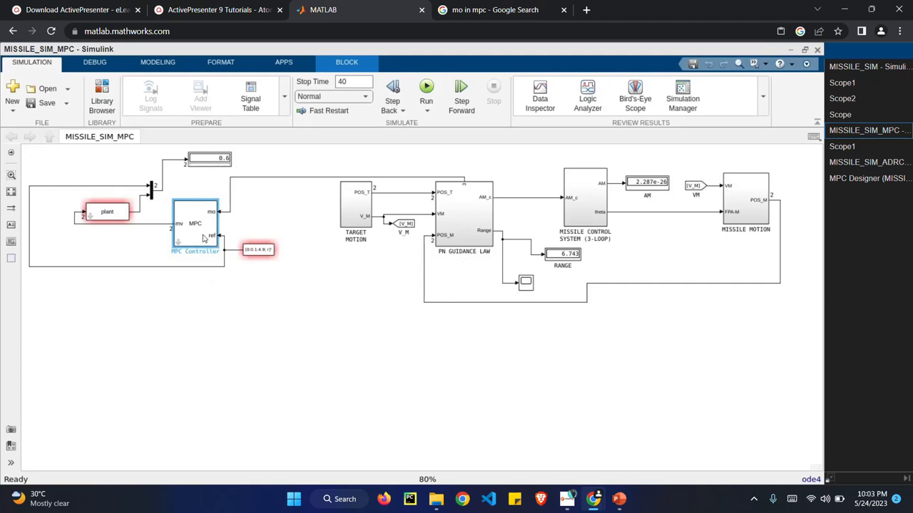
{"action": "mouse_move", "coordinate": [202, 236]}
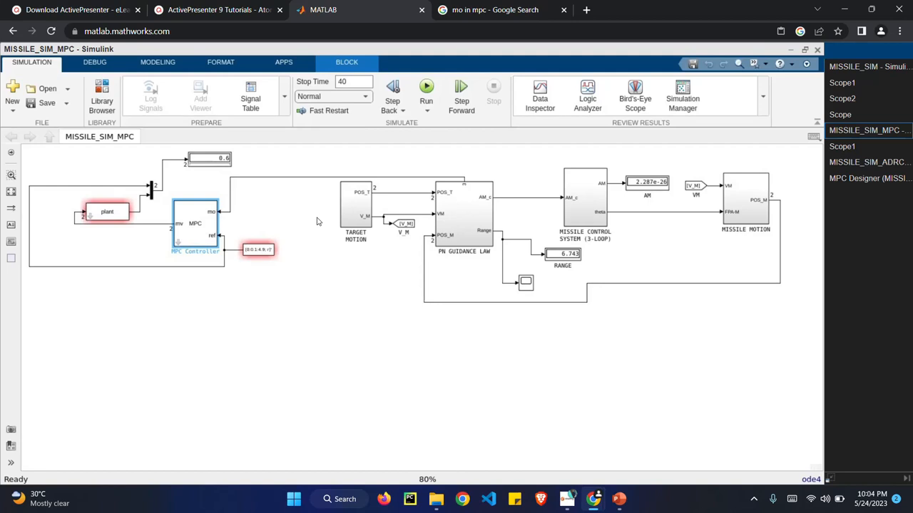
{"action": "mouse_move", "coordinate": [205, 228]}
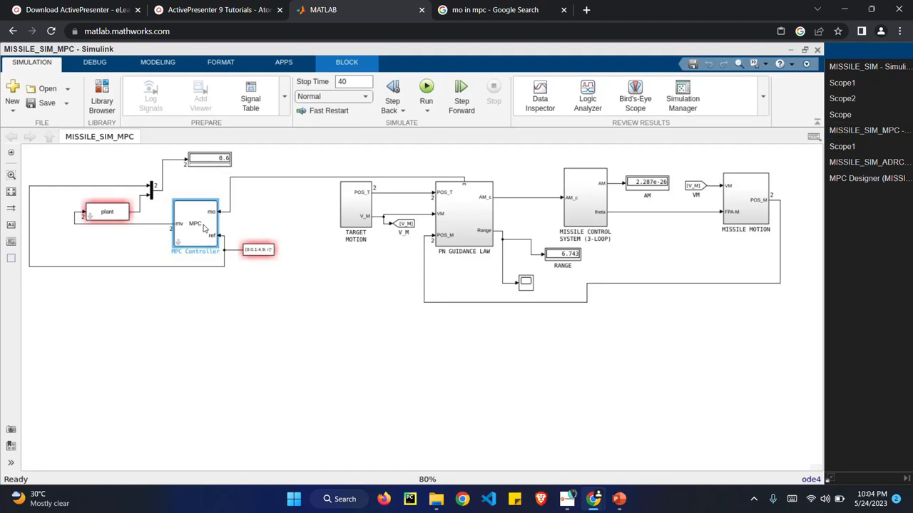
- Launch MPC Designer from the MPC Controller block, dismissing the missing mpcobj error
{"action": "double_click", "coordinate": [194, 225]}
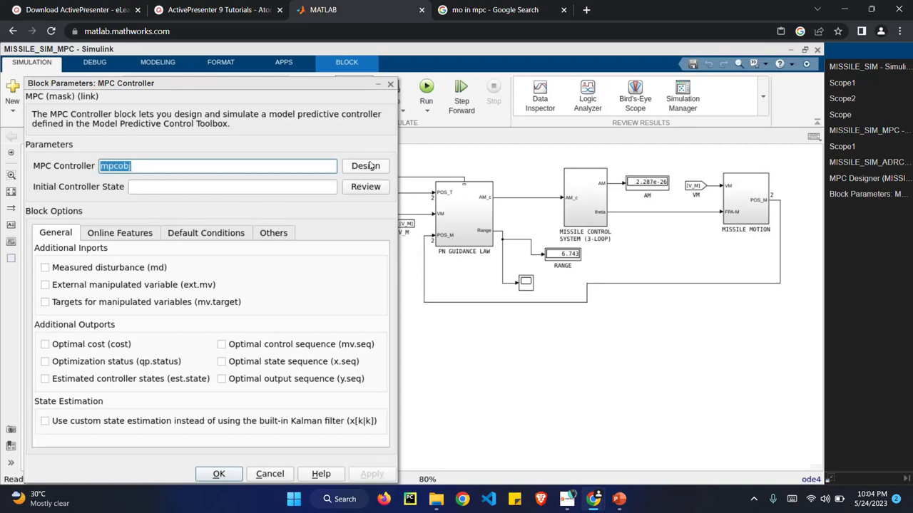
{"action": "left_click", "coordinate": [366, 166]}
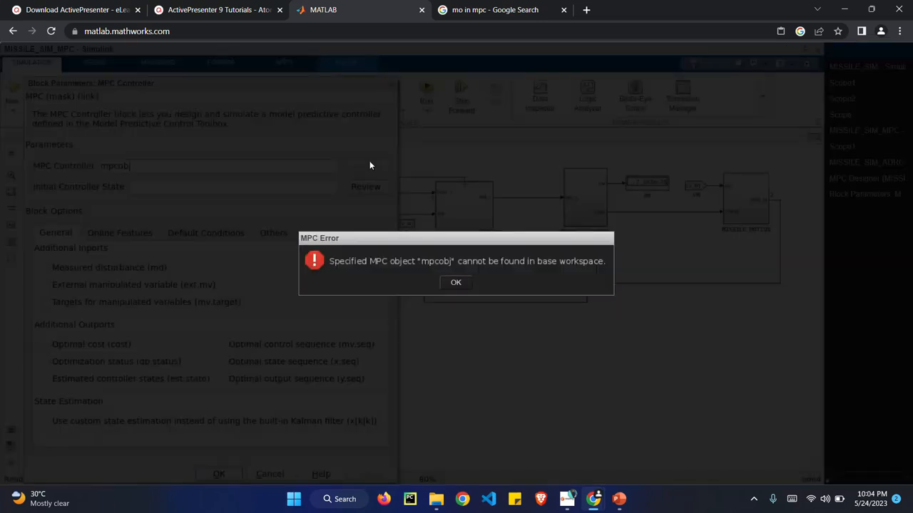
{"action": "left_click", "coordinate": [455, 281]}
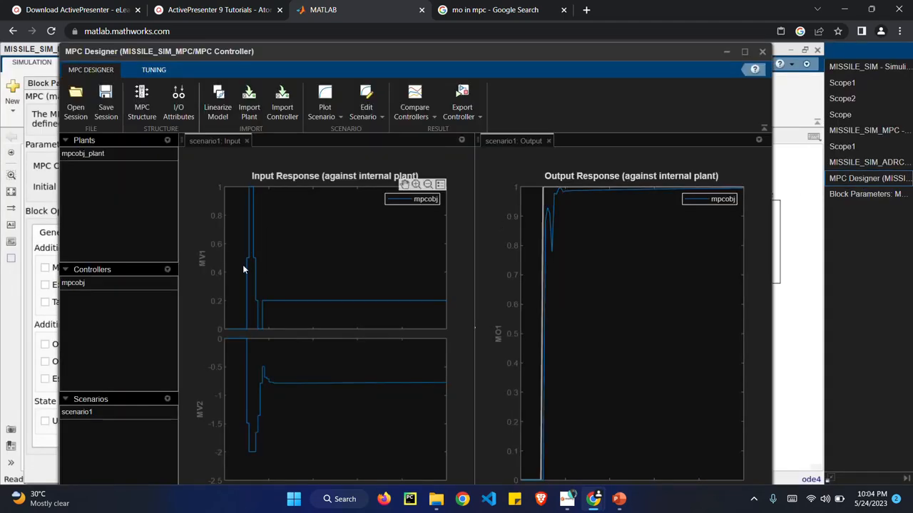
{"action": "mouse_move", "coordinate": [556, 221]}
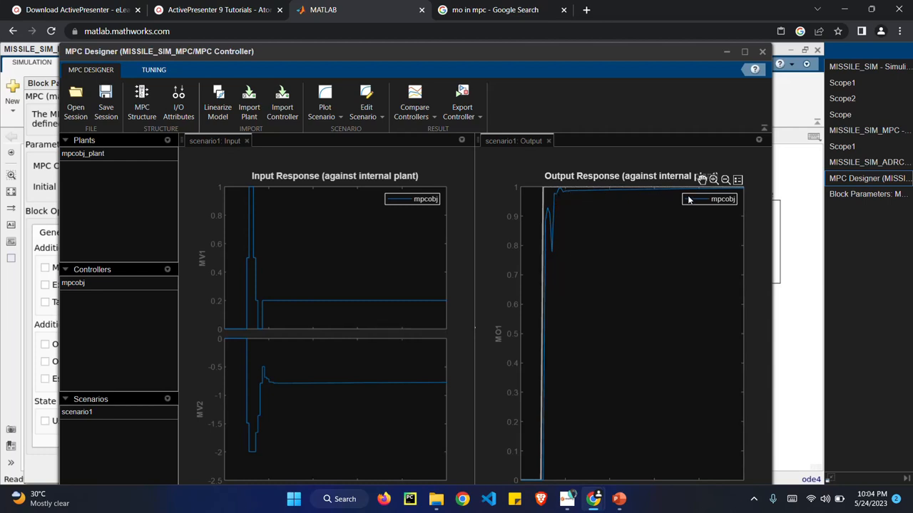
{"action": "mouse_move", "coordinate": [672, 304]}
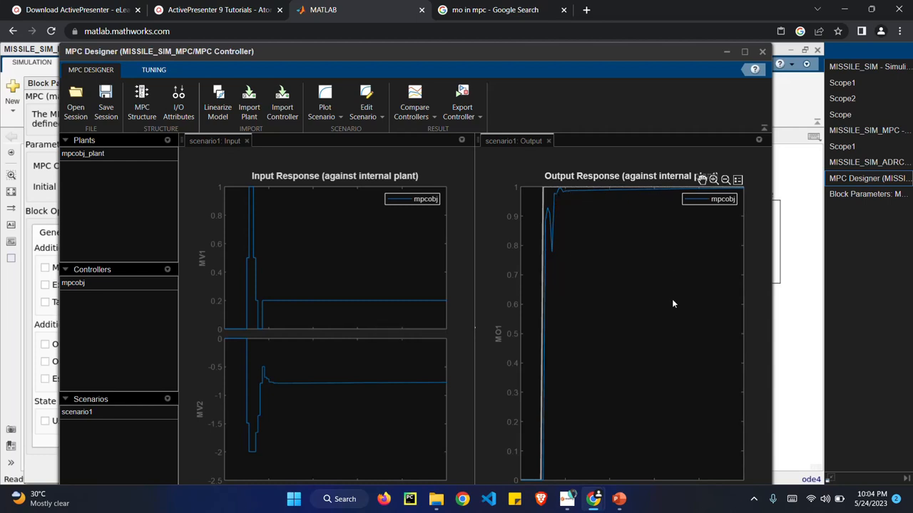